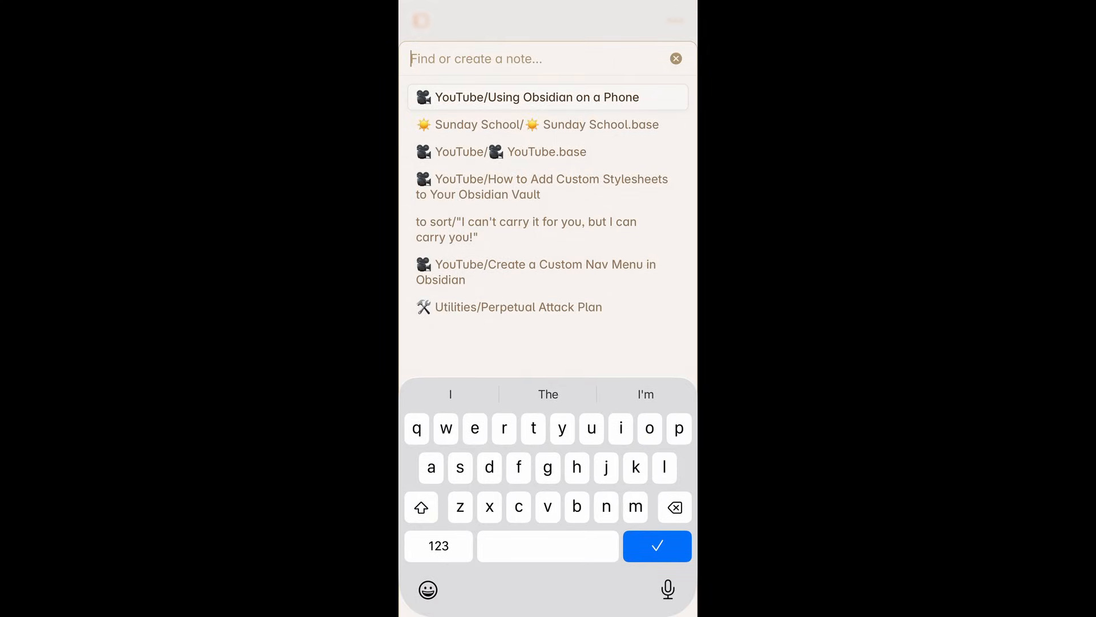
Step: Open Using Obsidian on a Phone from the Quick Switcher and scroll to its Notes heading
click(536, 96)
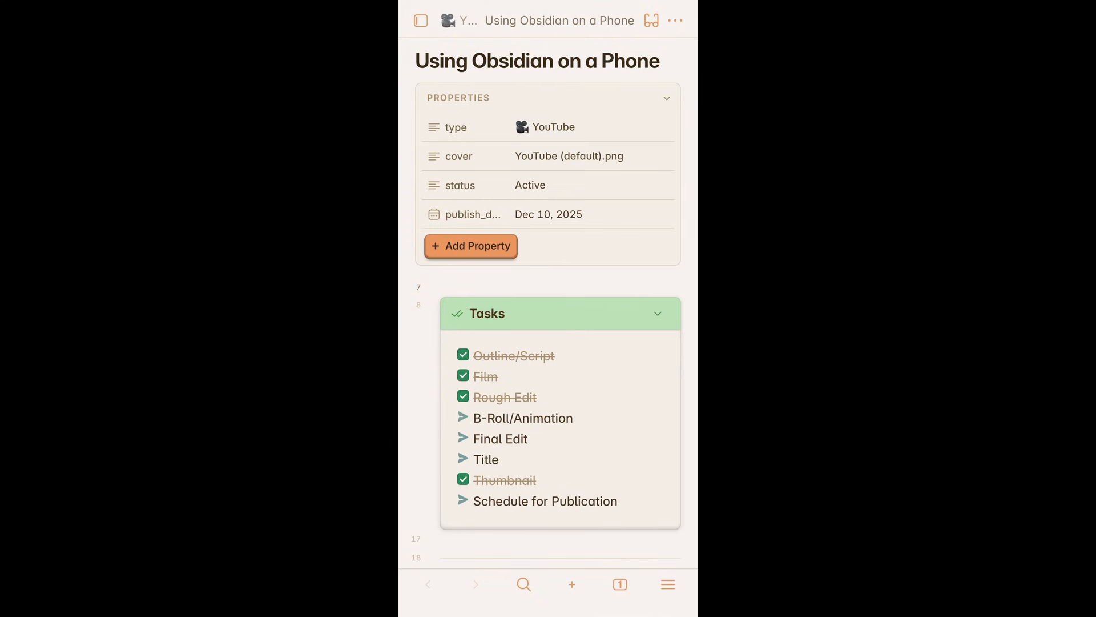
scroll(down, 3)
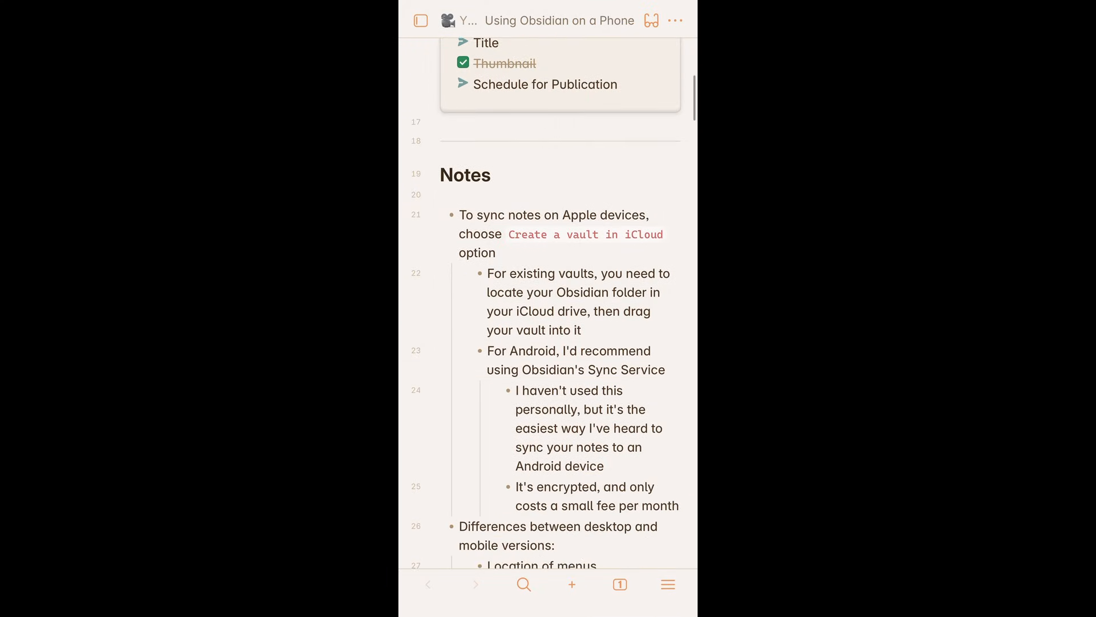
scroll(down, 3)
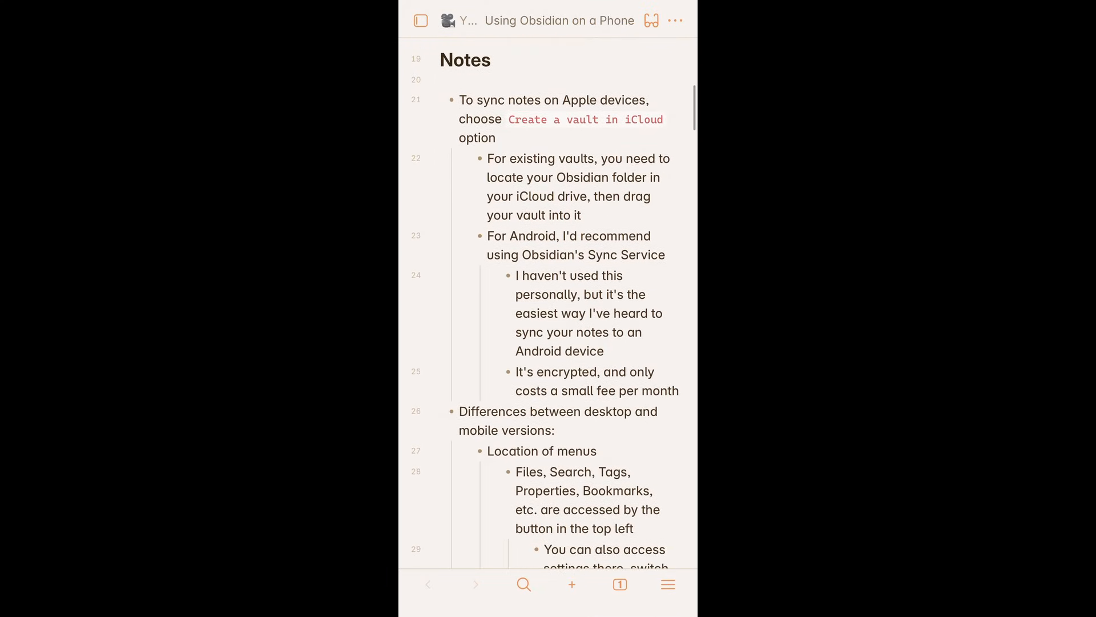
click(421, 20)
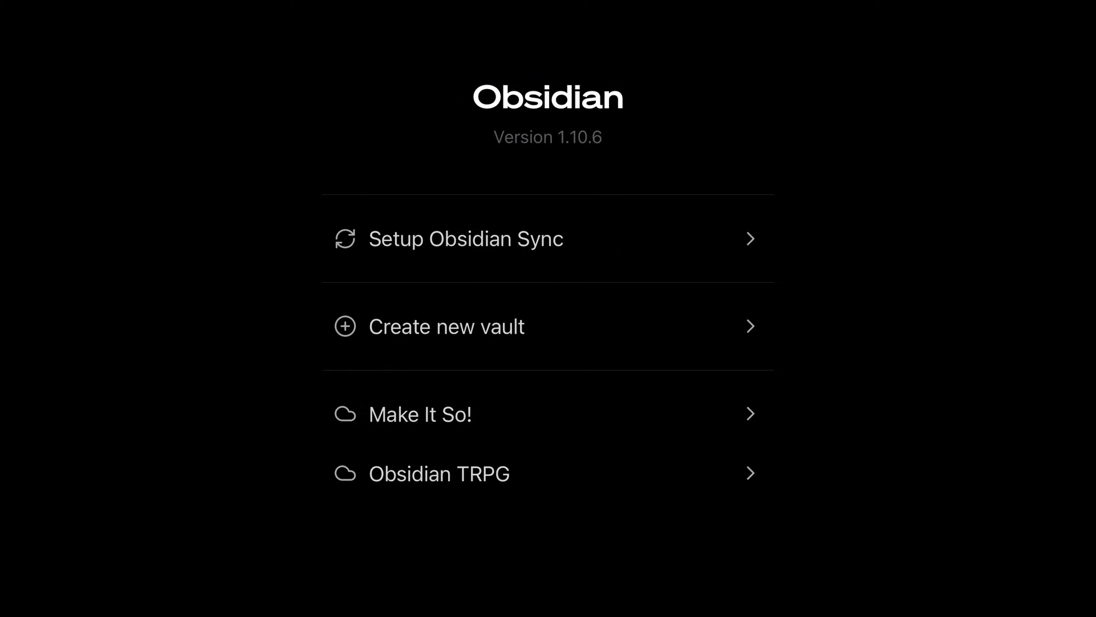
Step: Create a new vault named Knowledge Base with Store in iCloud turned on
click(446, 326)
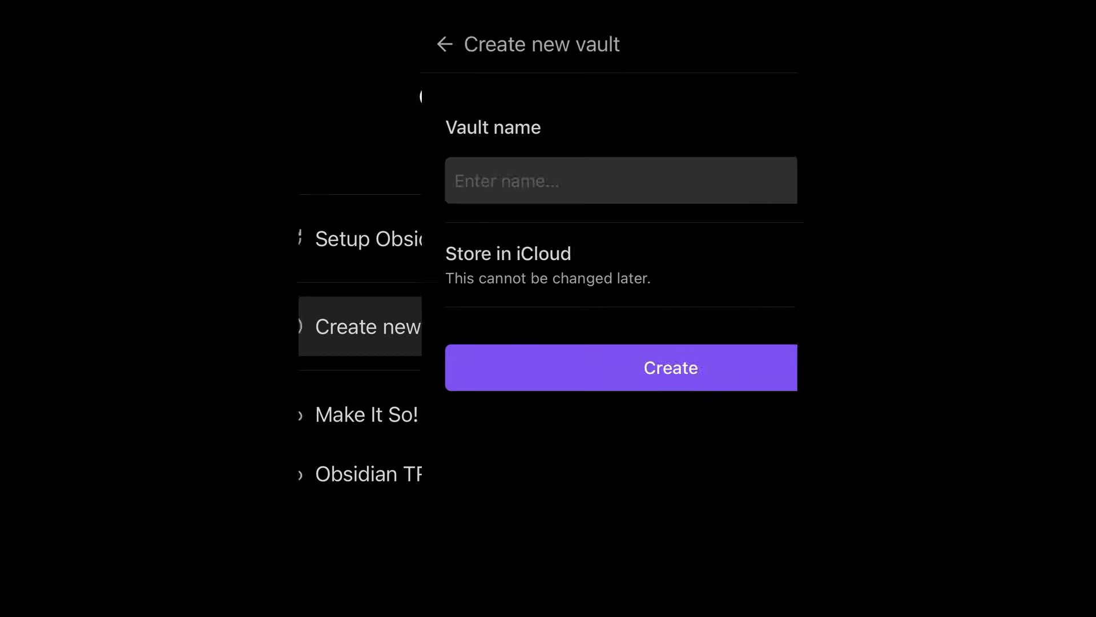
text(Knowledge Ba)
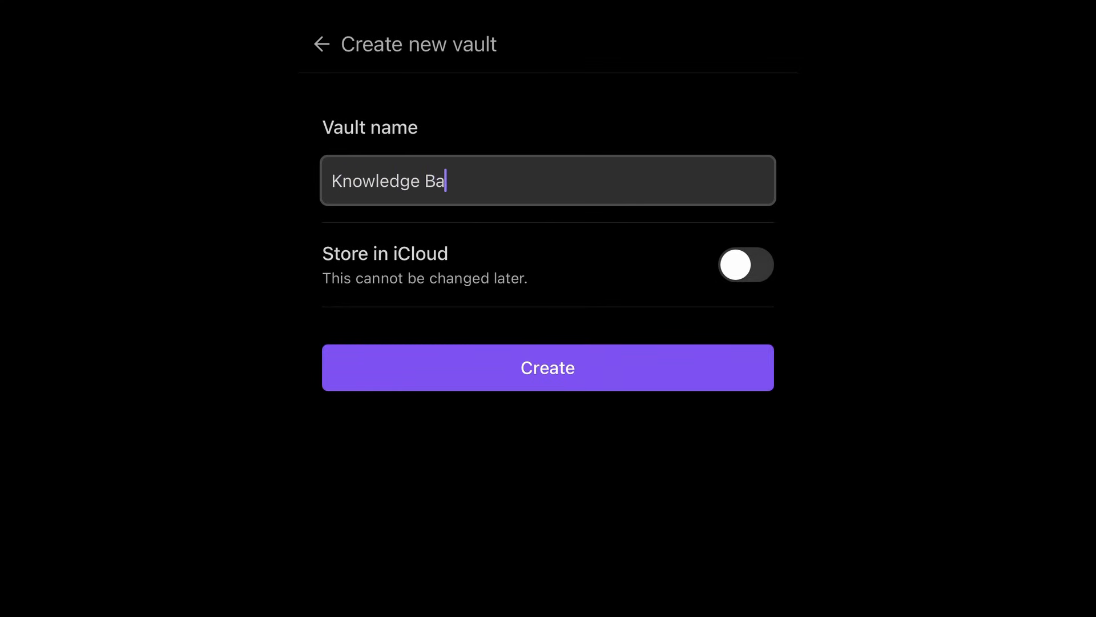
text(se)
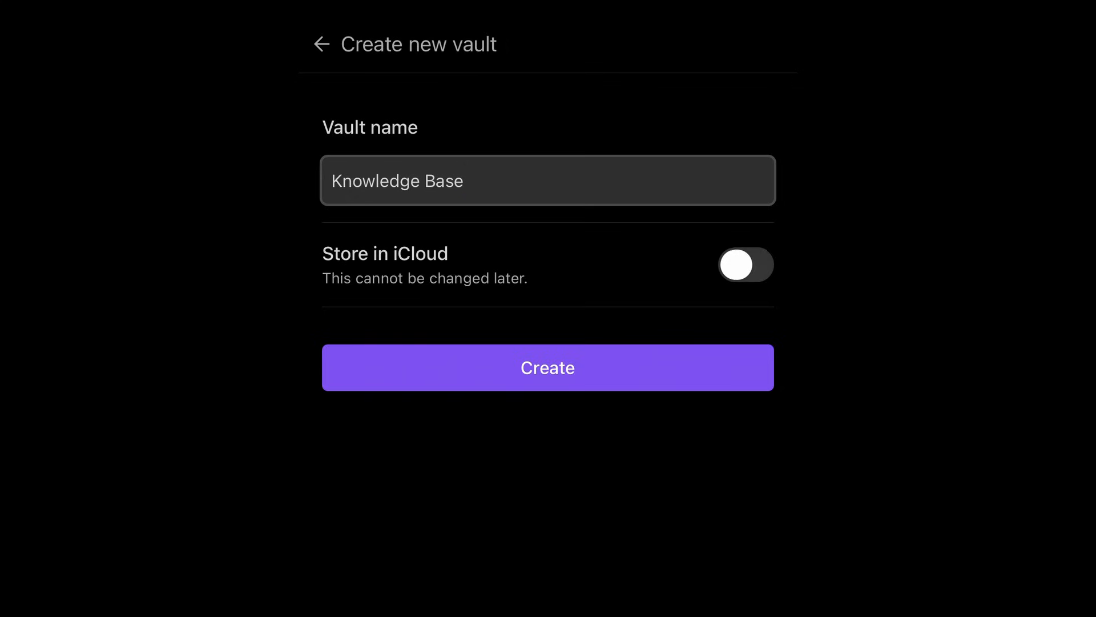
click(746, 264)
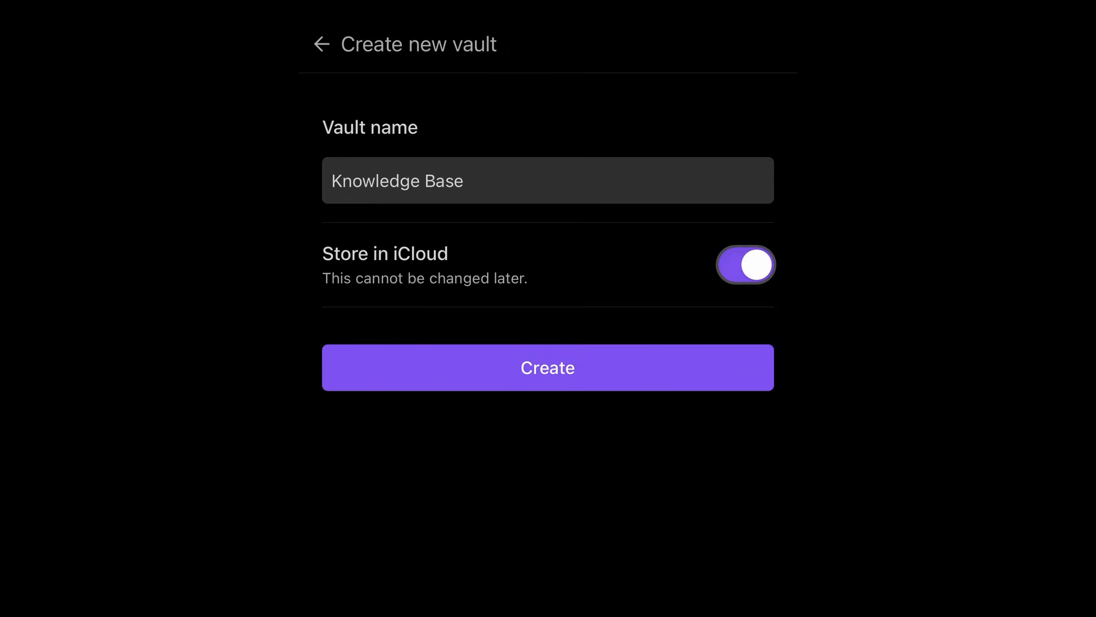
click(547, 367)
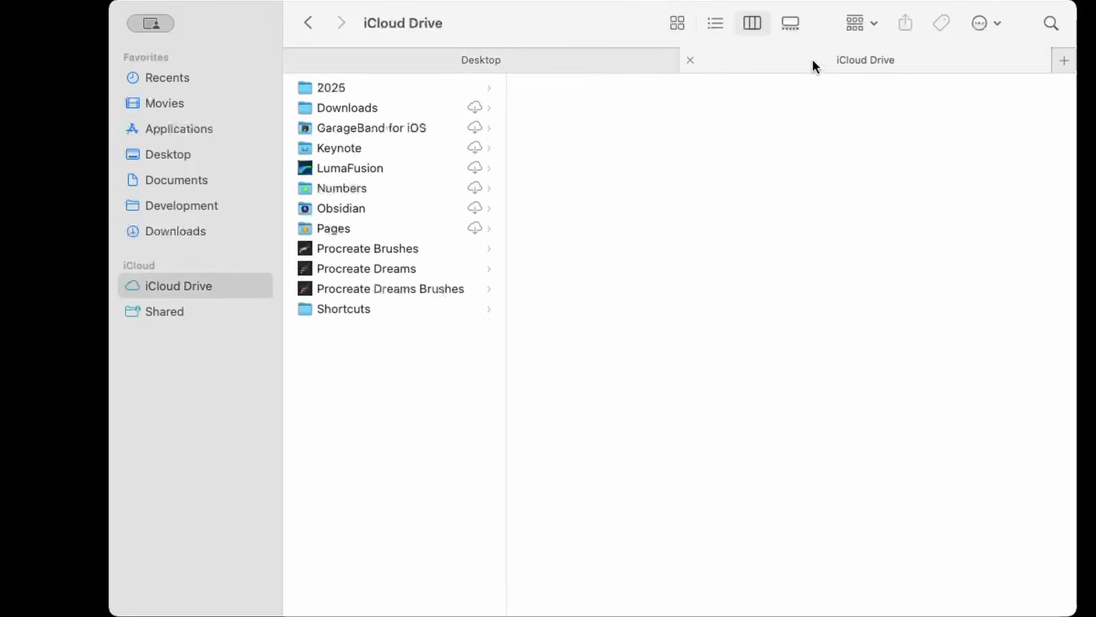
Step: Drag the Desktop Knowledge Base folder into the iCloud Drive Obsidian folder in Finder
double_click(341, 208)
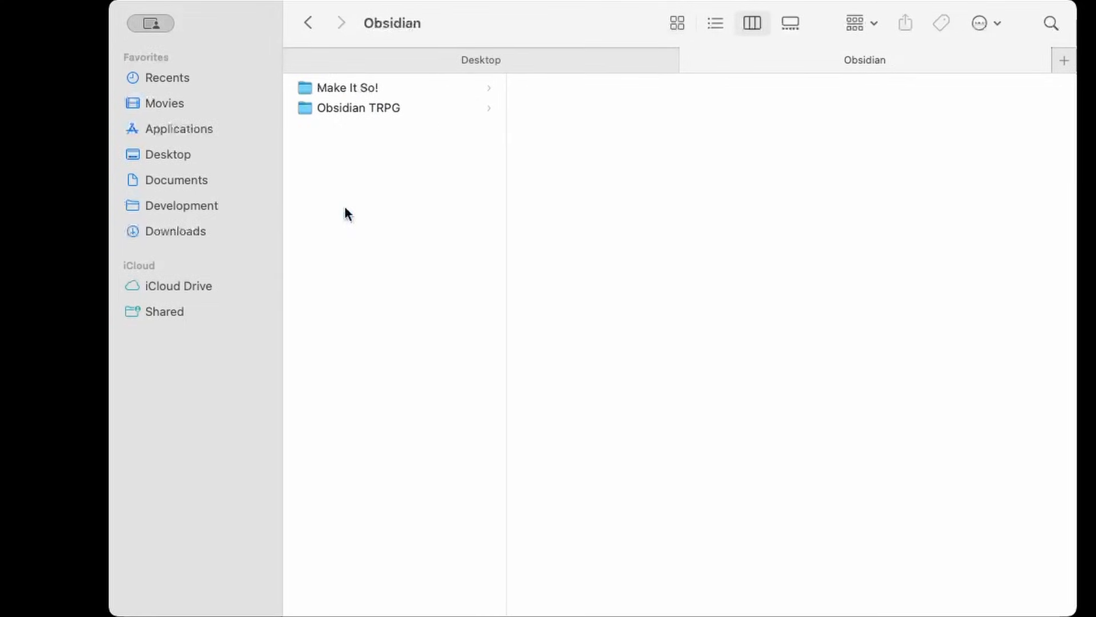
click(169, 154)
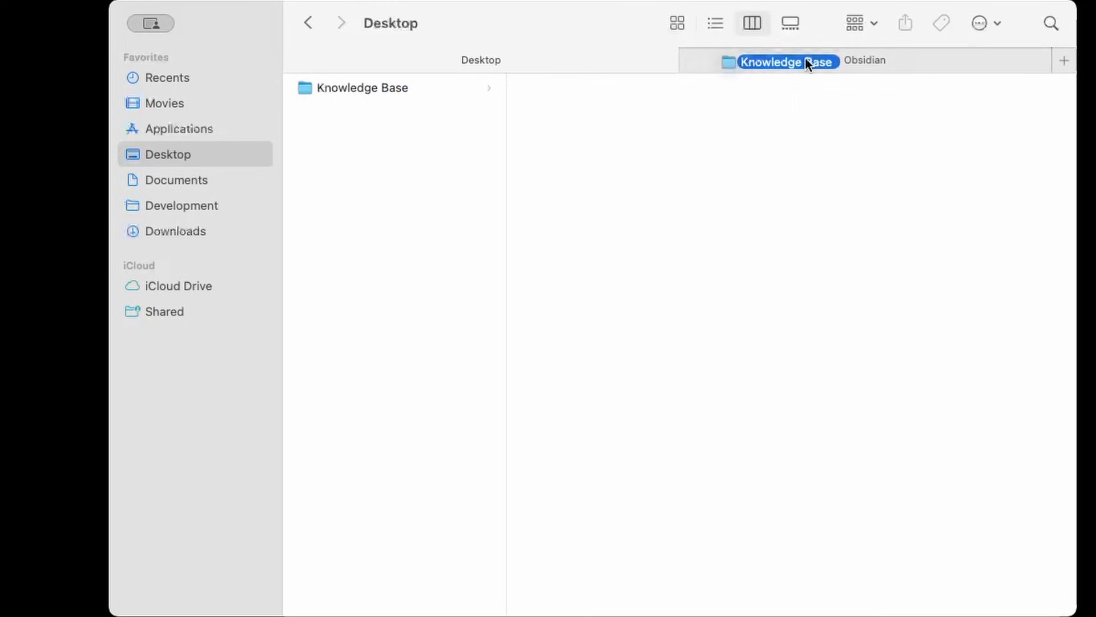
double_click(786, 62)
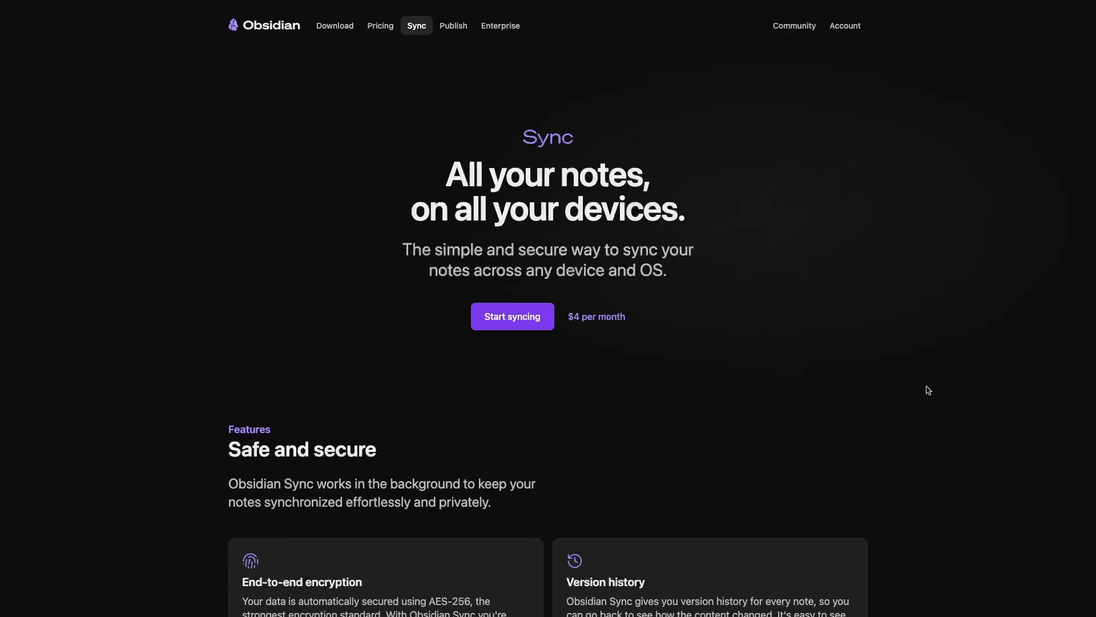
Step: Scroll the Obsidian Sync web page through features down to the Standard and Plus pricing plans
scroll(down, 3)
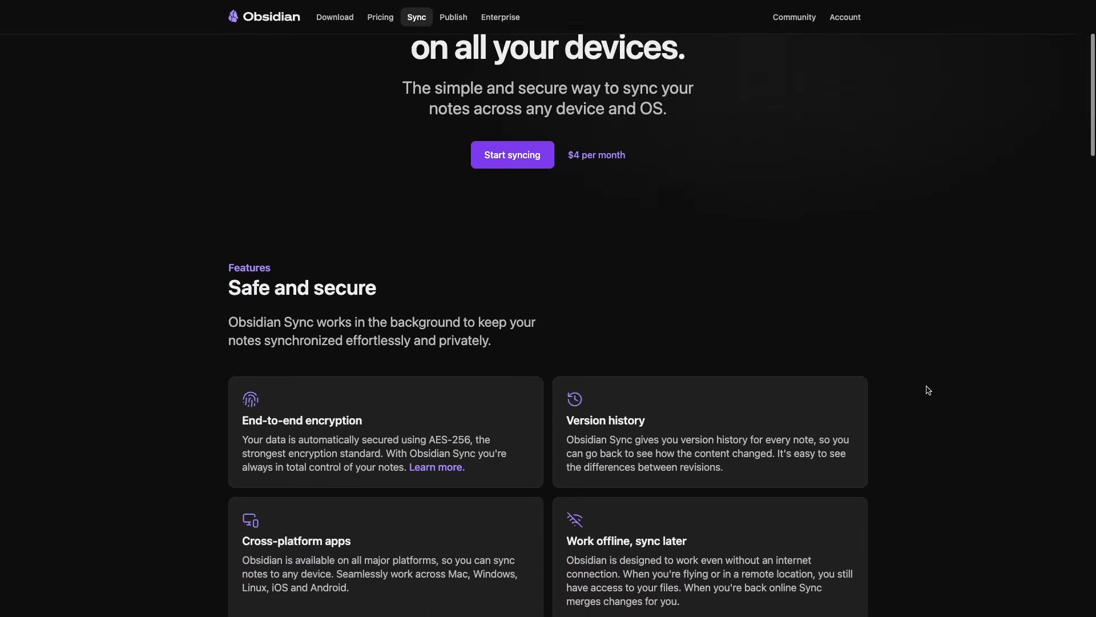
scroll(down, 3)
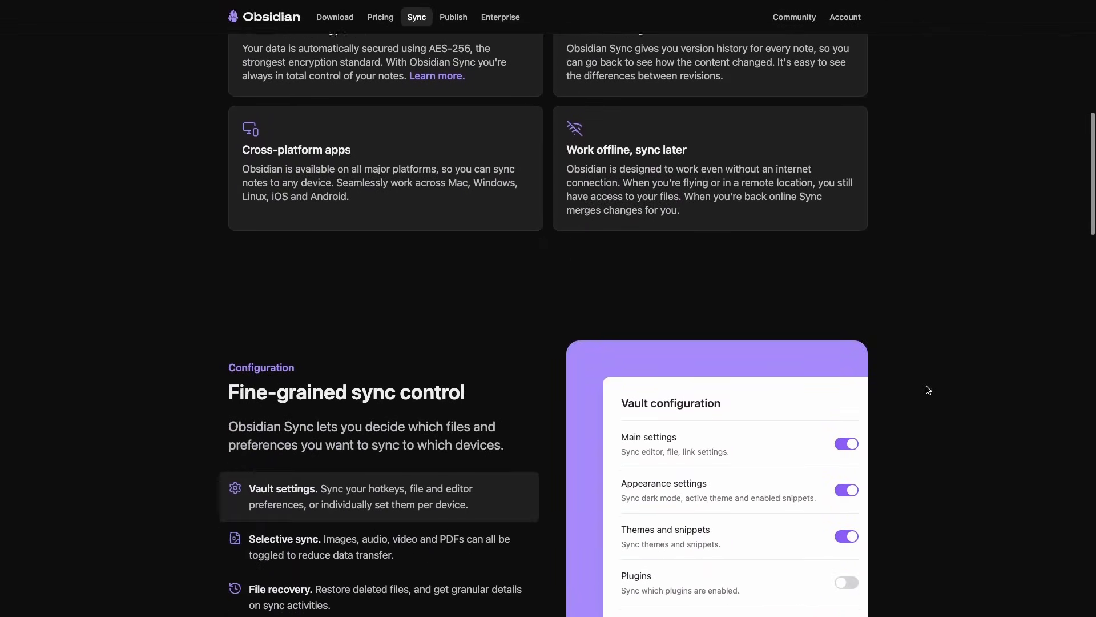
scroll(down, 3)
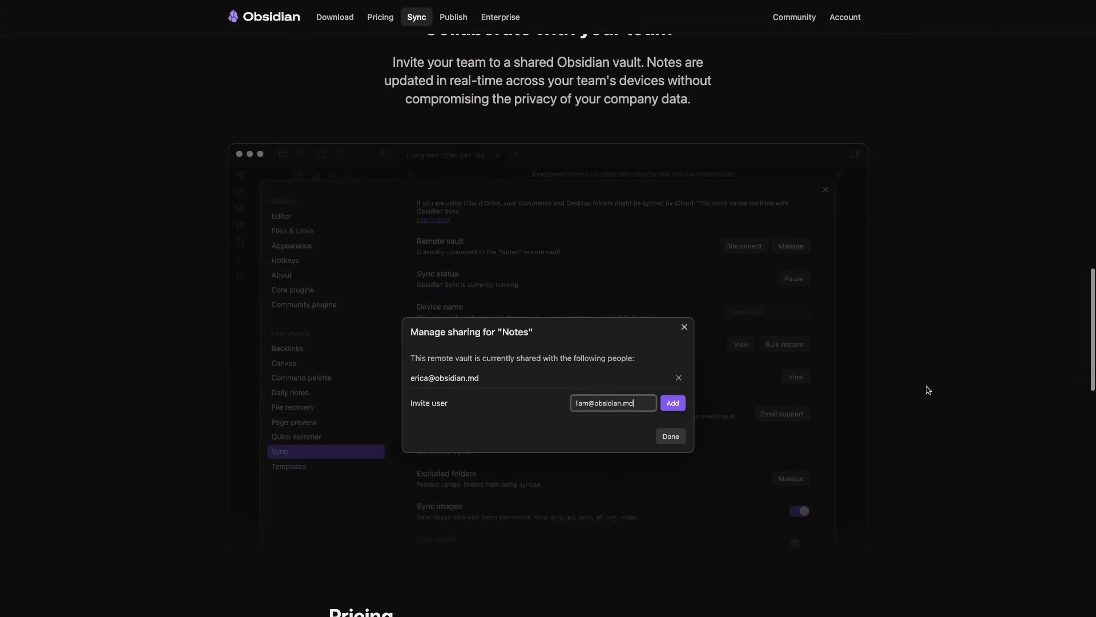
scroll(down, 3)
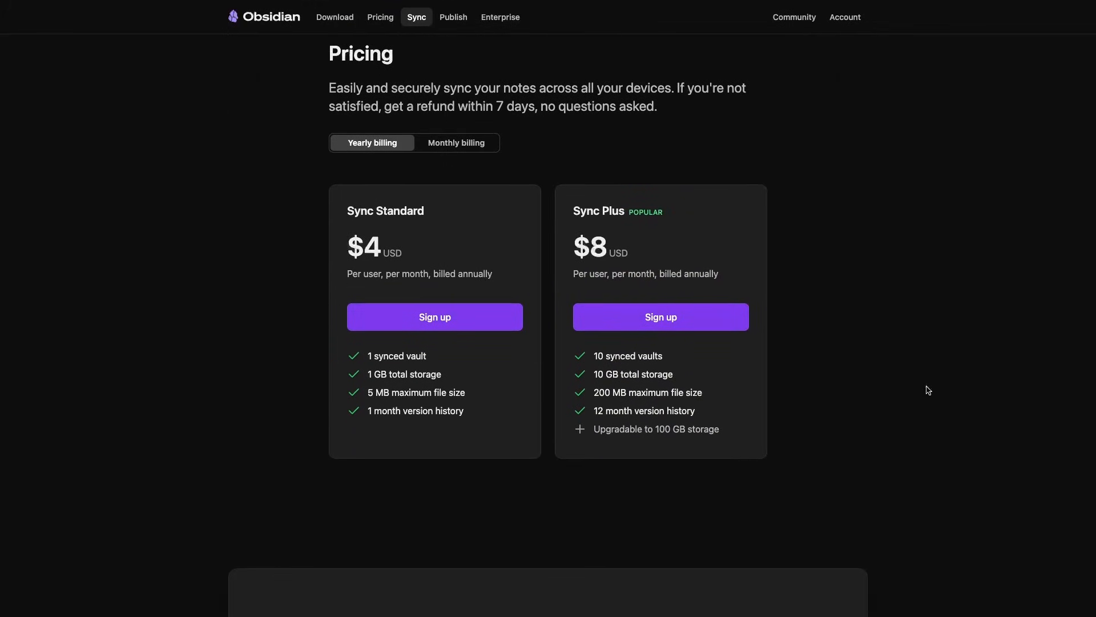
scroll(down, 3)
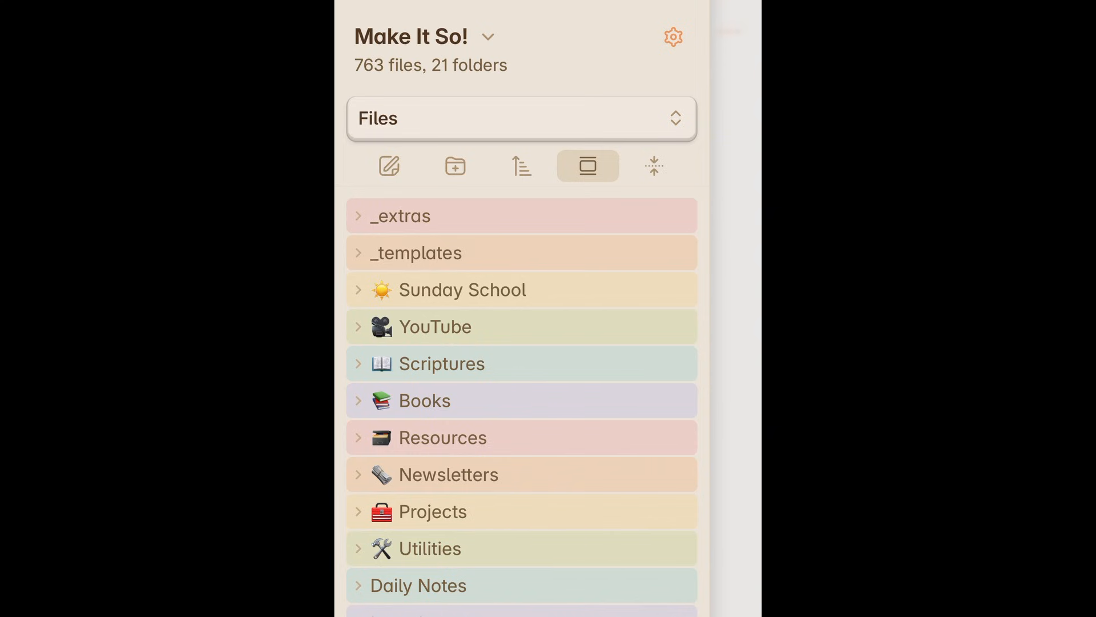
Step: Switch the left sidebar view from Files to All properties via the view dropdown
click(521, 117)
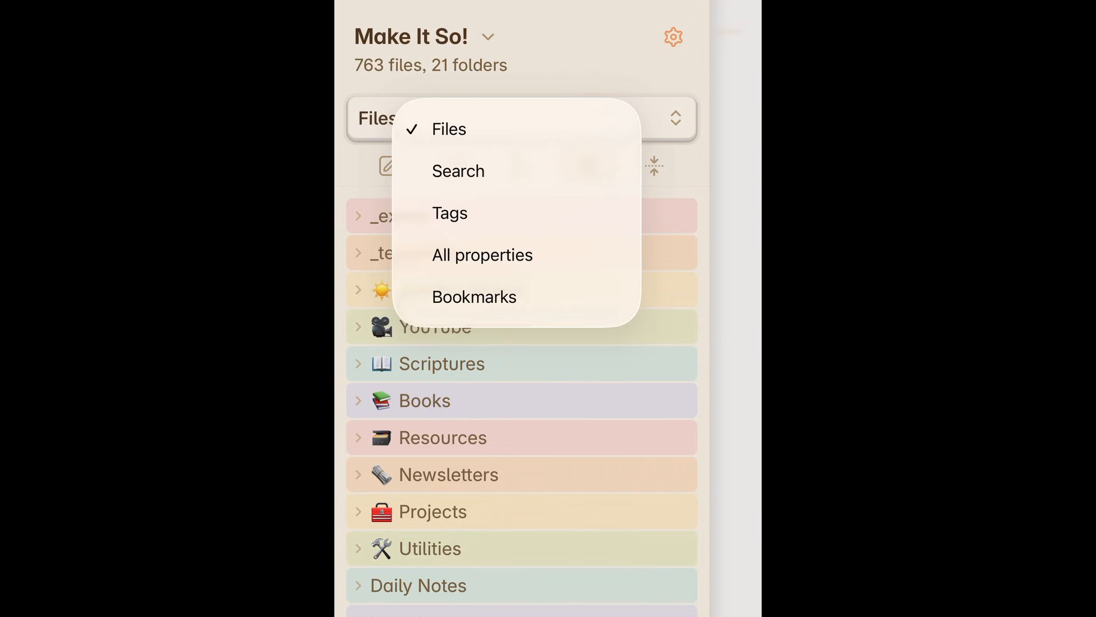
click(448, 129)
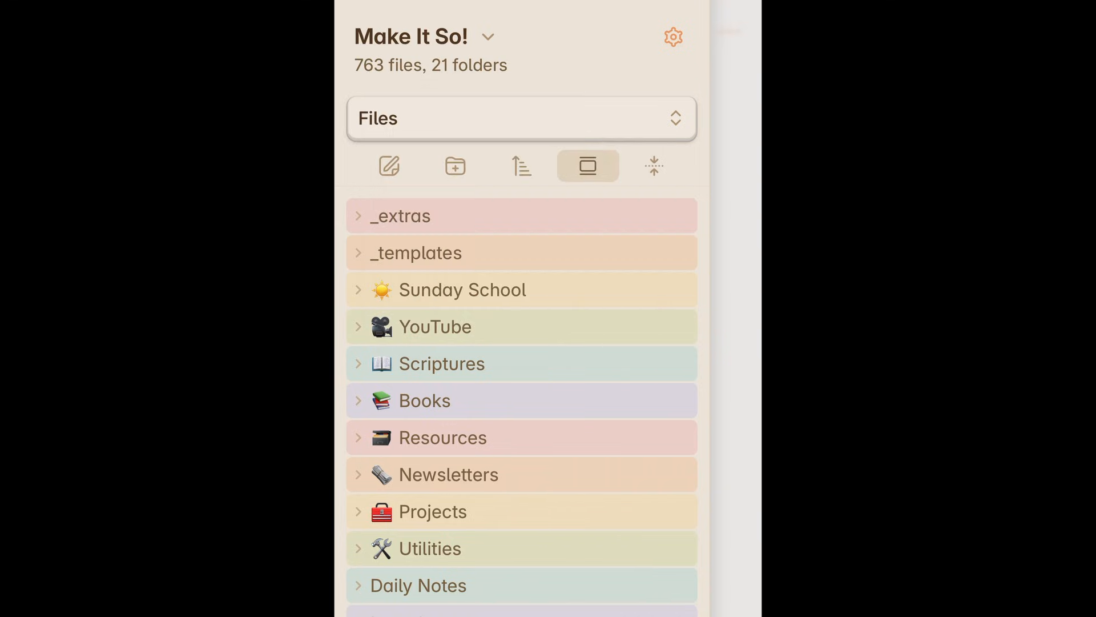
click(673, 37)
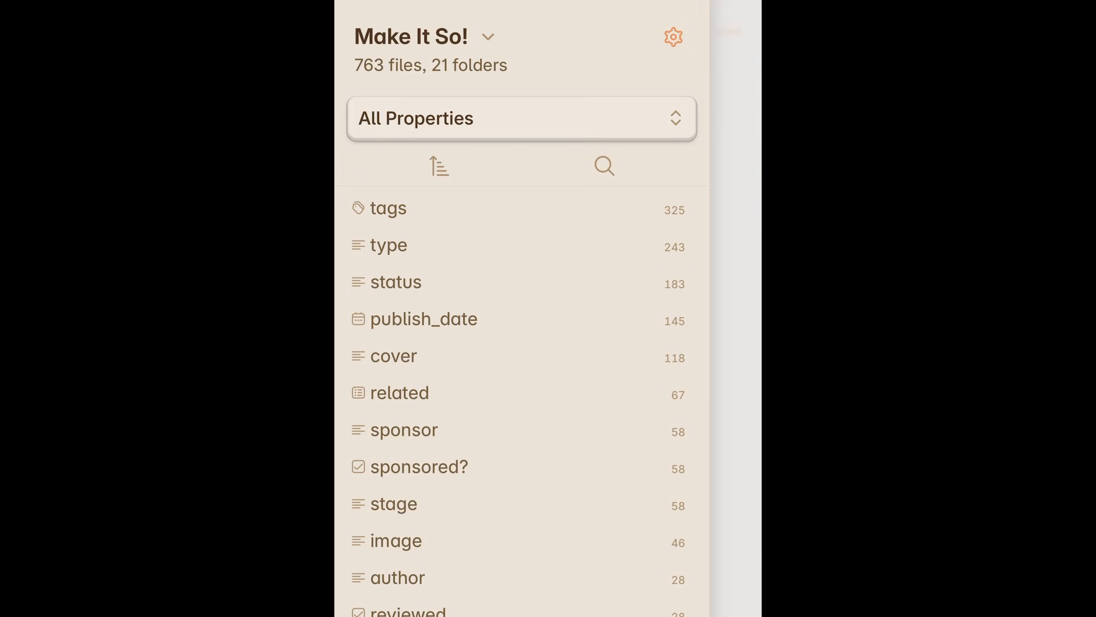
click(521, 118)
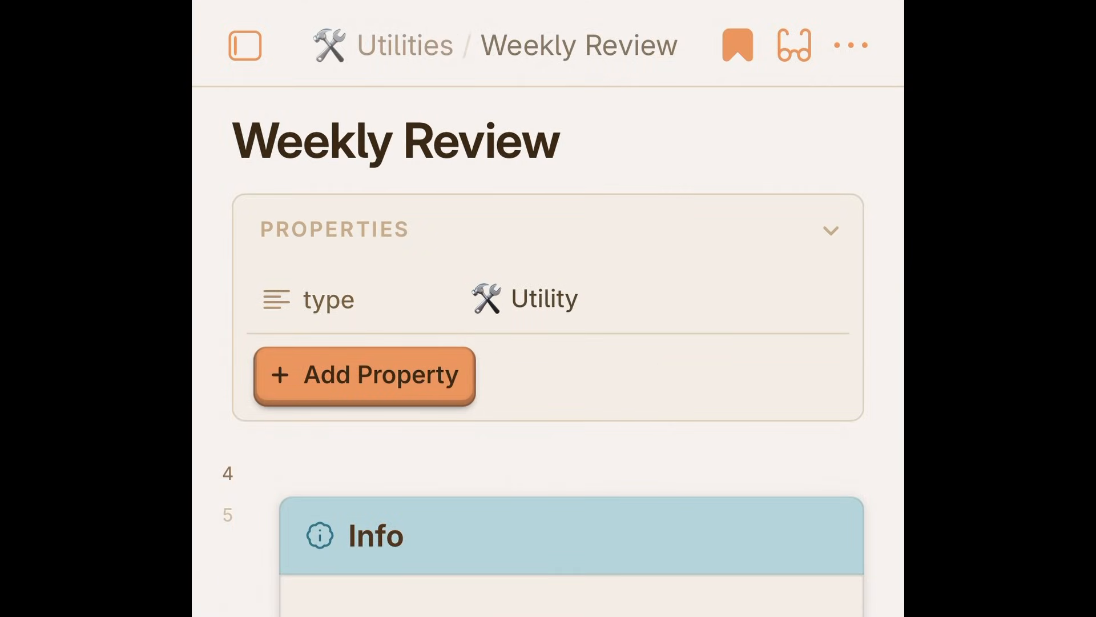
click(734, 45)
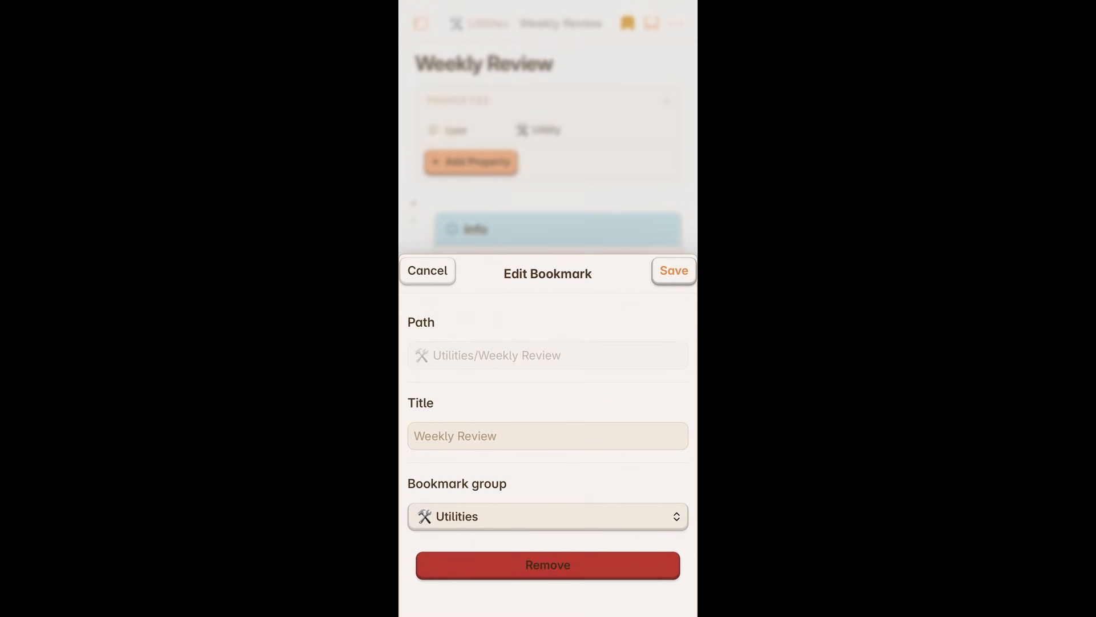
click(427, 270)
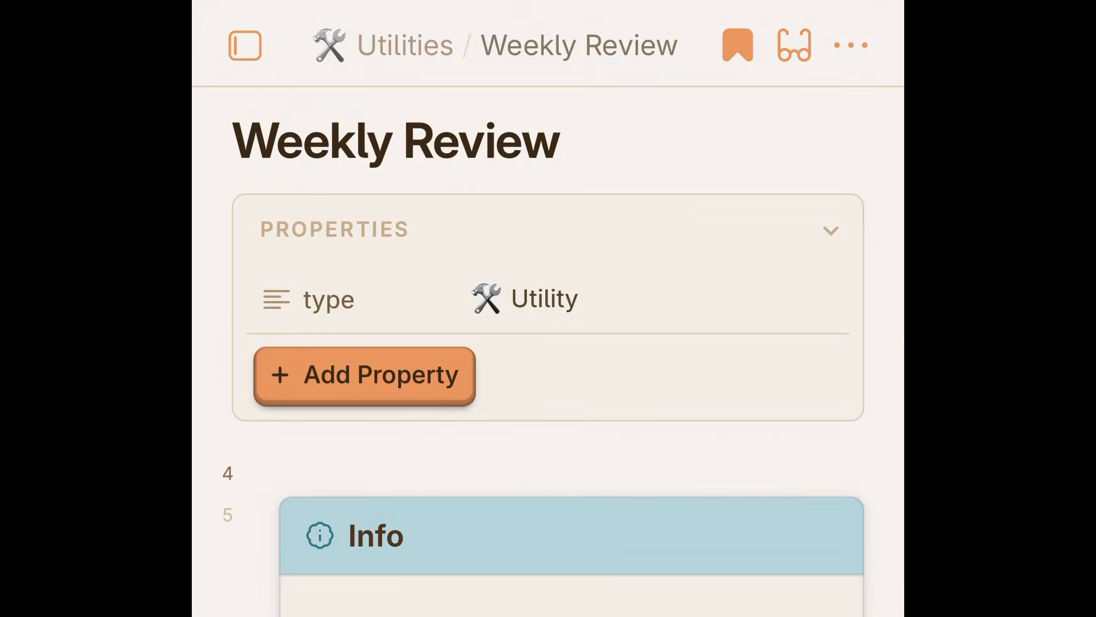
click(794, 46)
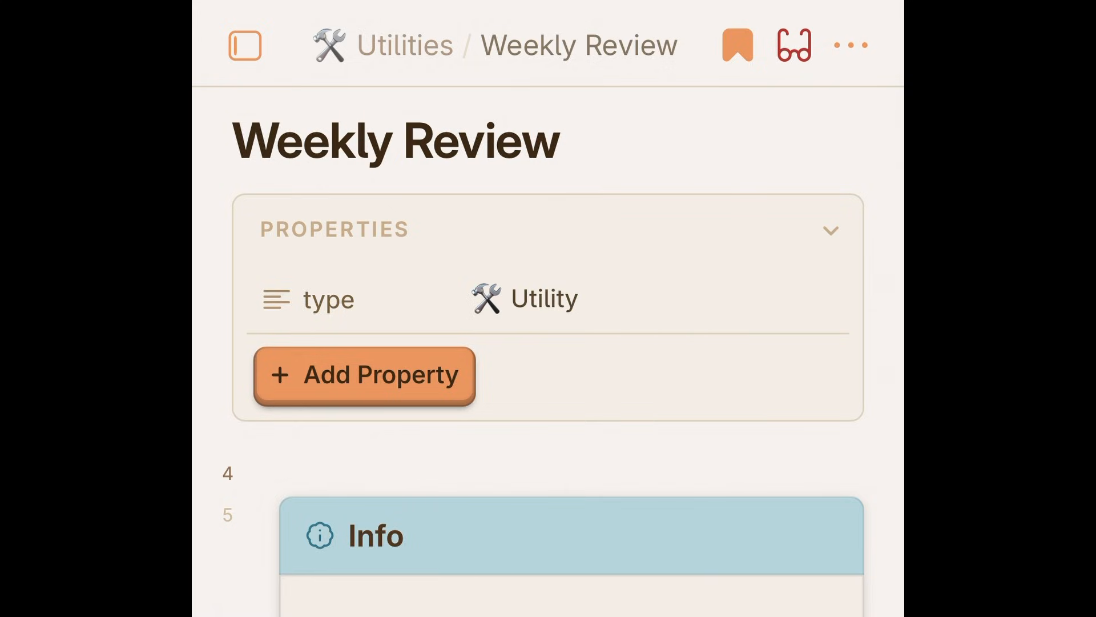
click(850, 44)
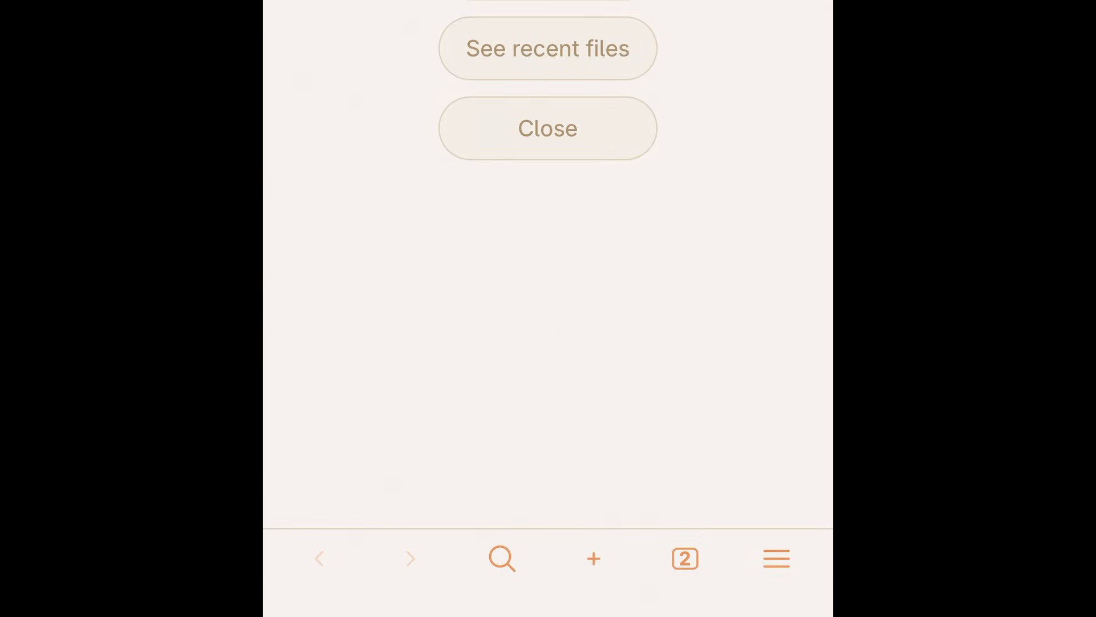
Step: Create A New Note from the quick switcher and start an internal link with [[
click(547, 128)
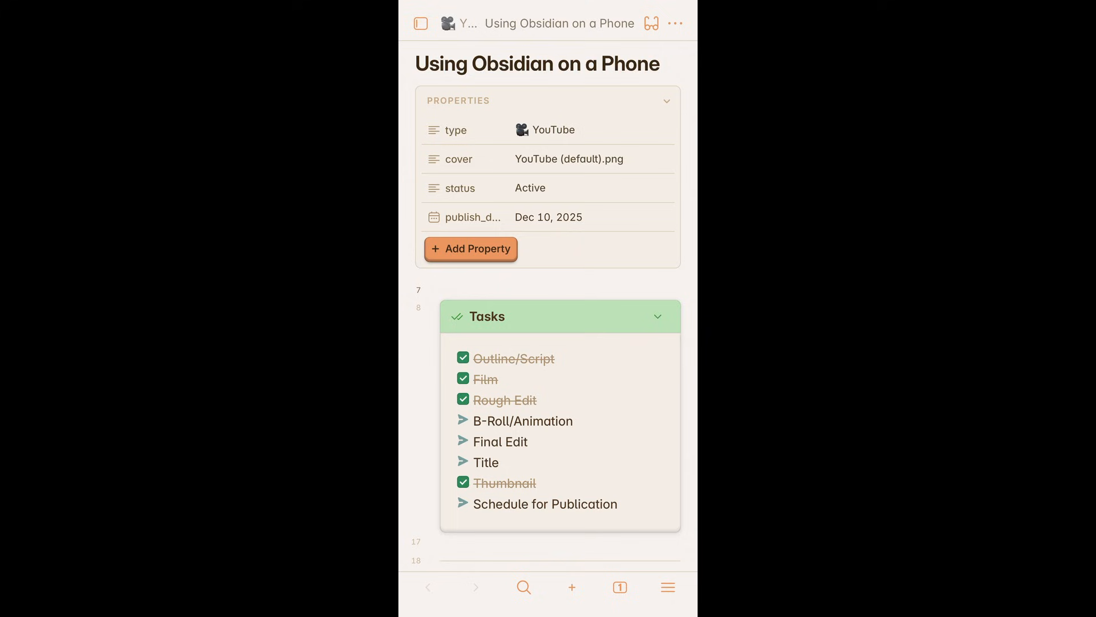
click(523, 587)
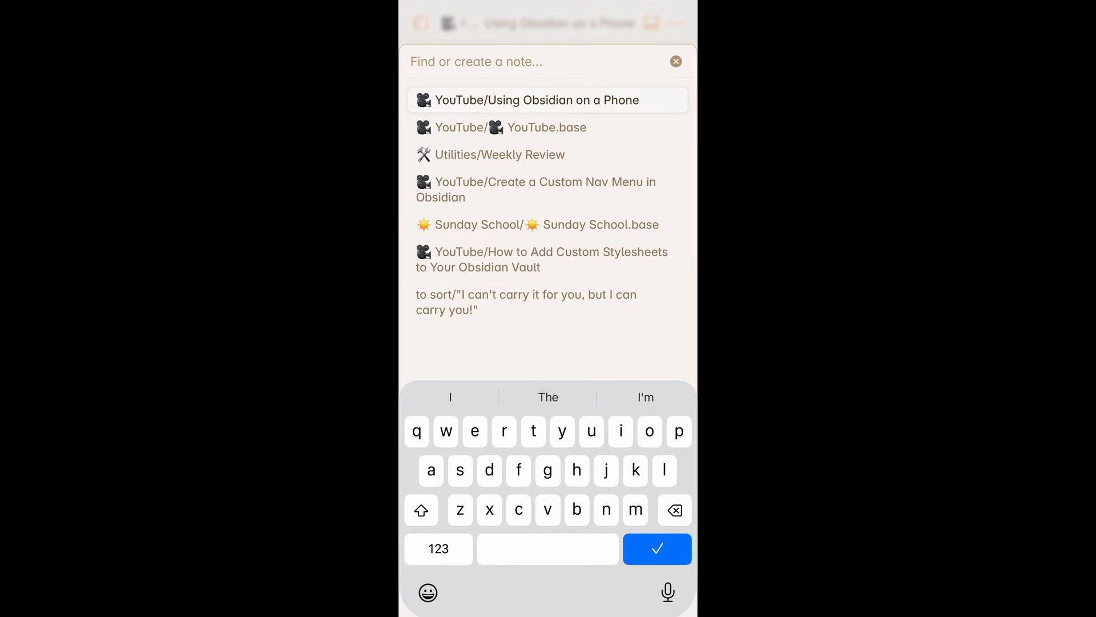
click(499, 155)
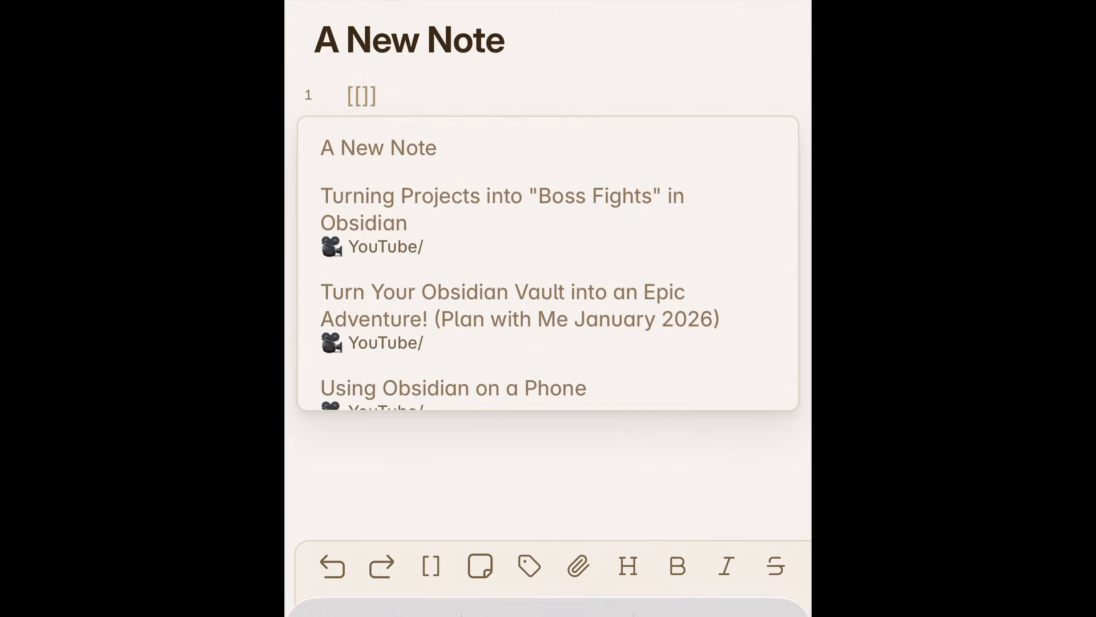
Step: Insert two links to A New Note from the link suggestions
click(378, 147)
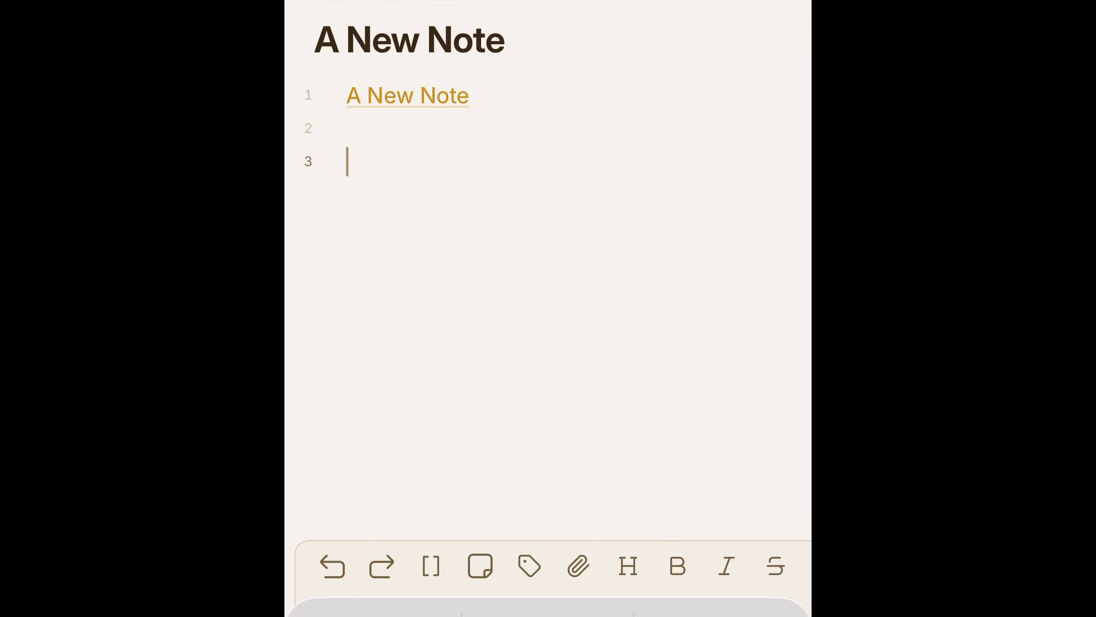
text([[)
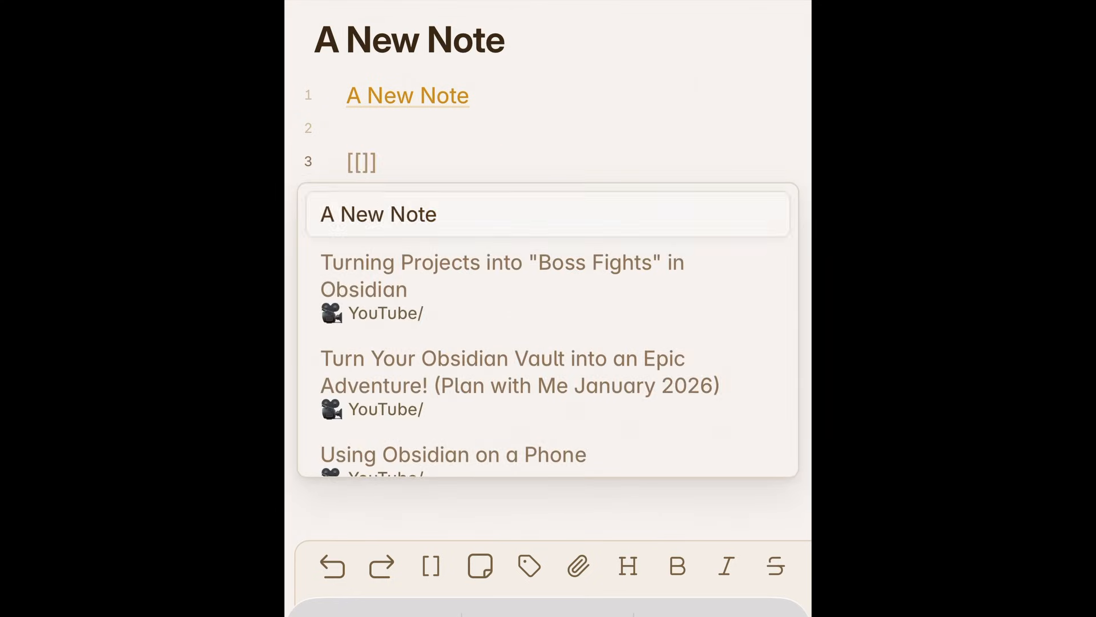
click(378, 213)
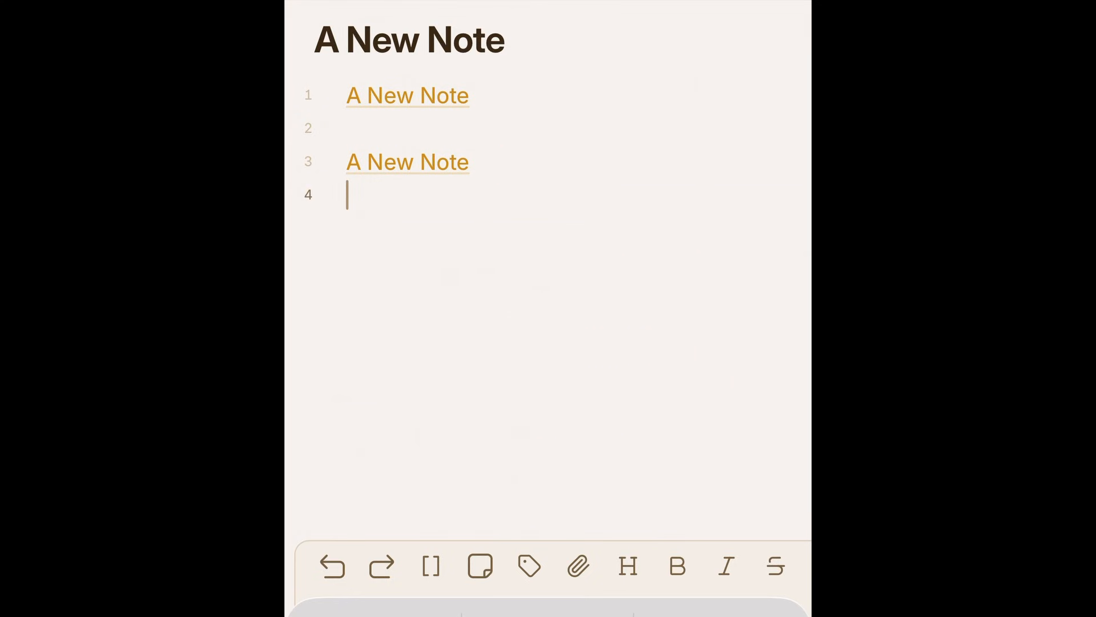
Step: Add **Bold** and *Italic* lines using the markdown toolbar
text(****)
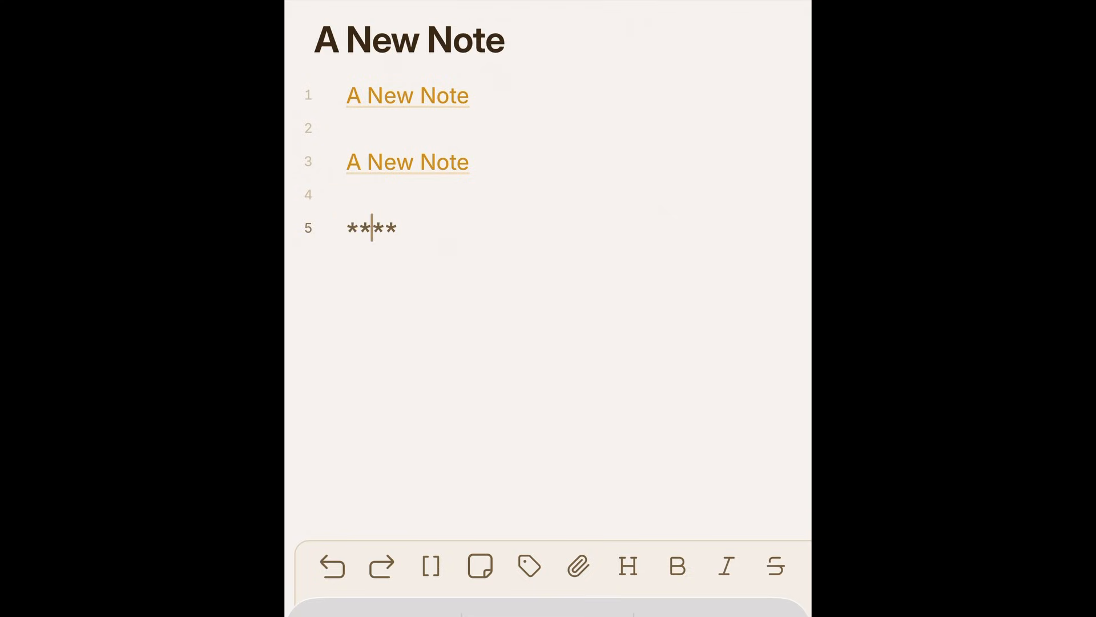
text(Bold)
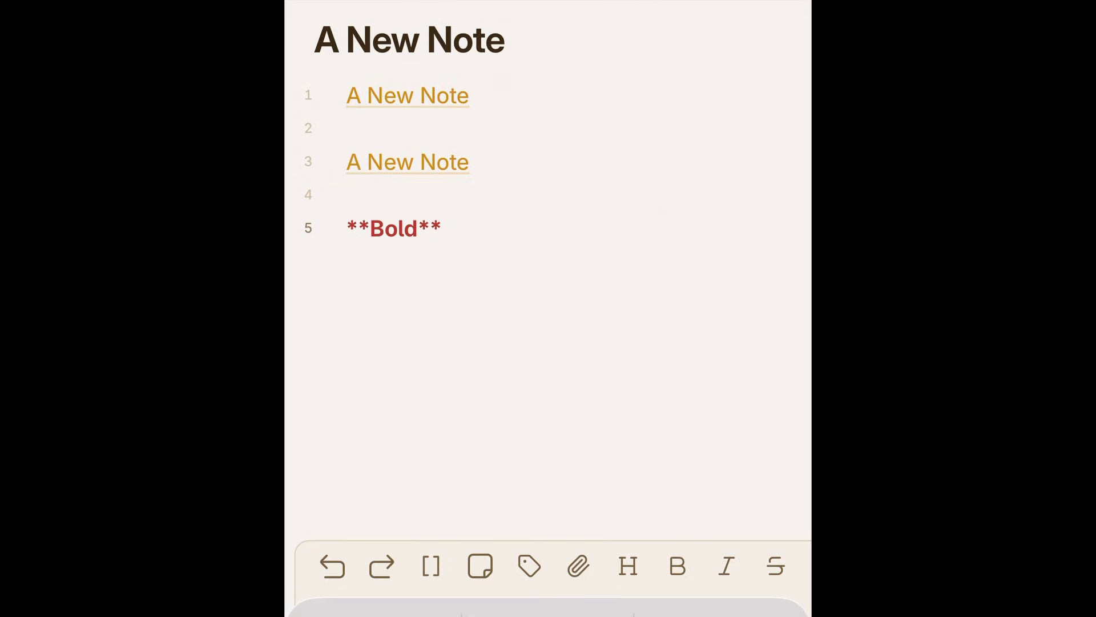
key(enter)
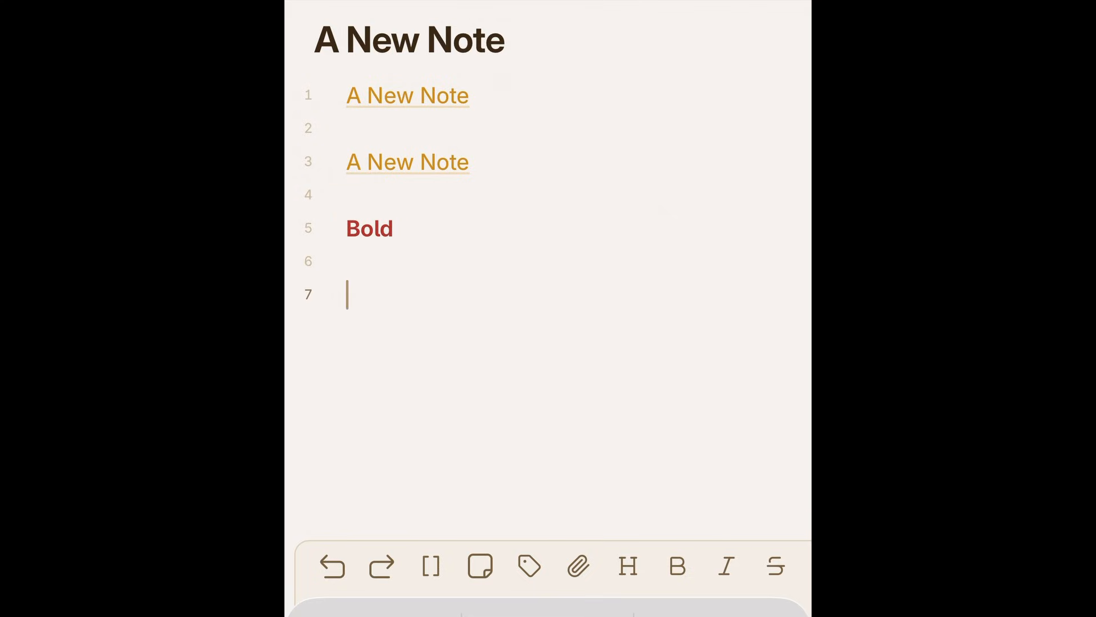
text(**)
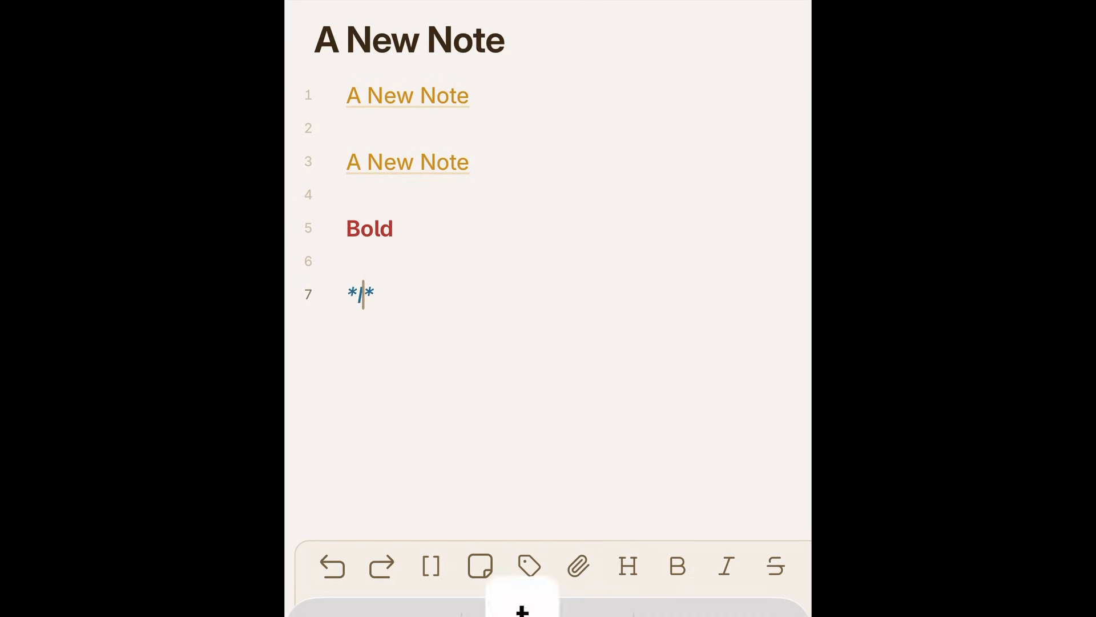
text(Italic)
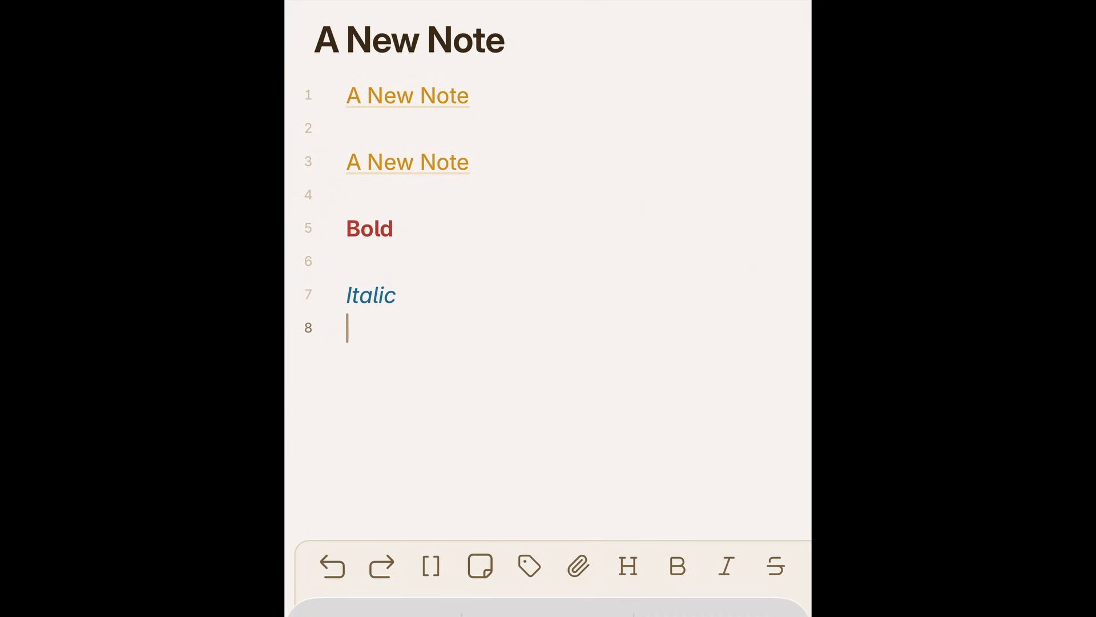
click(777, 567)
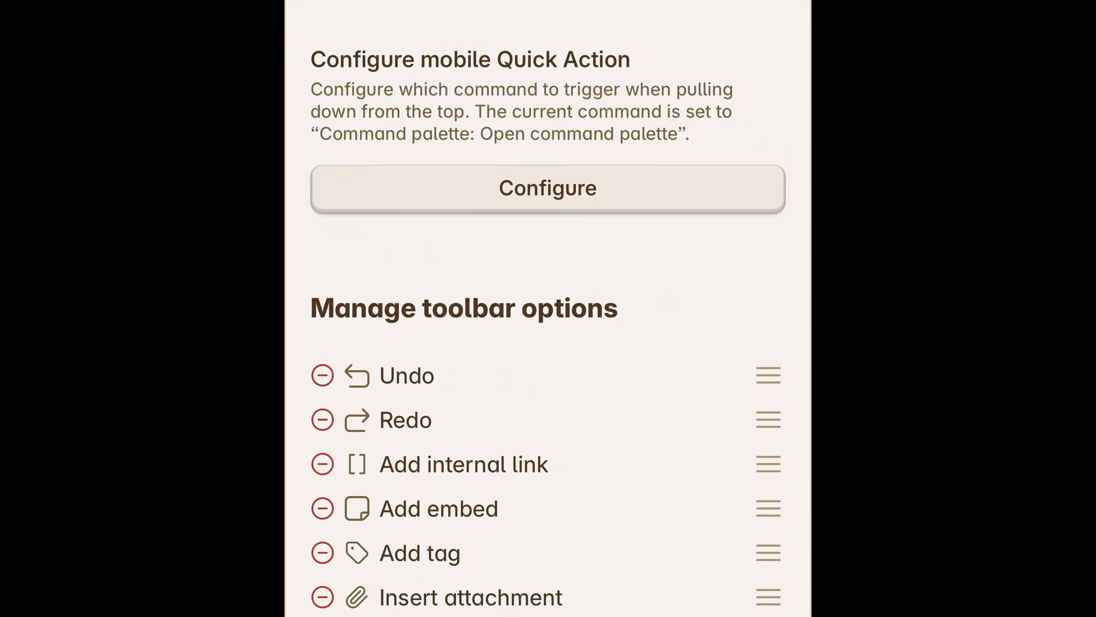
Step: Scroll through Manage toolbar options and More toolbar options in the Toolbar settings
scroll(down, 3)
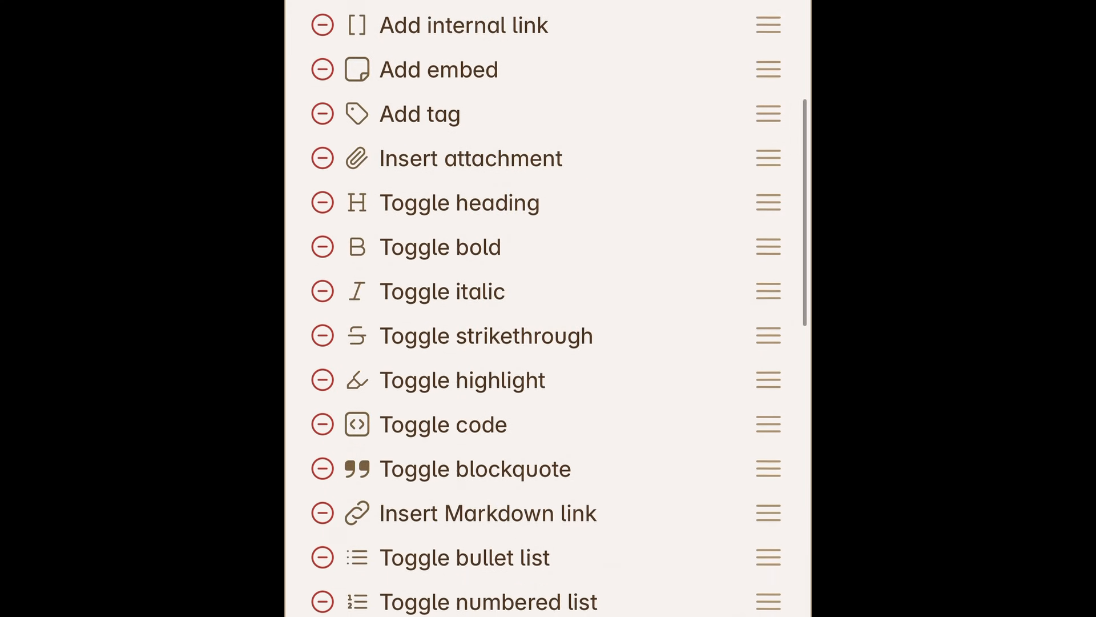
scroll(down, 3)
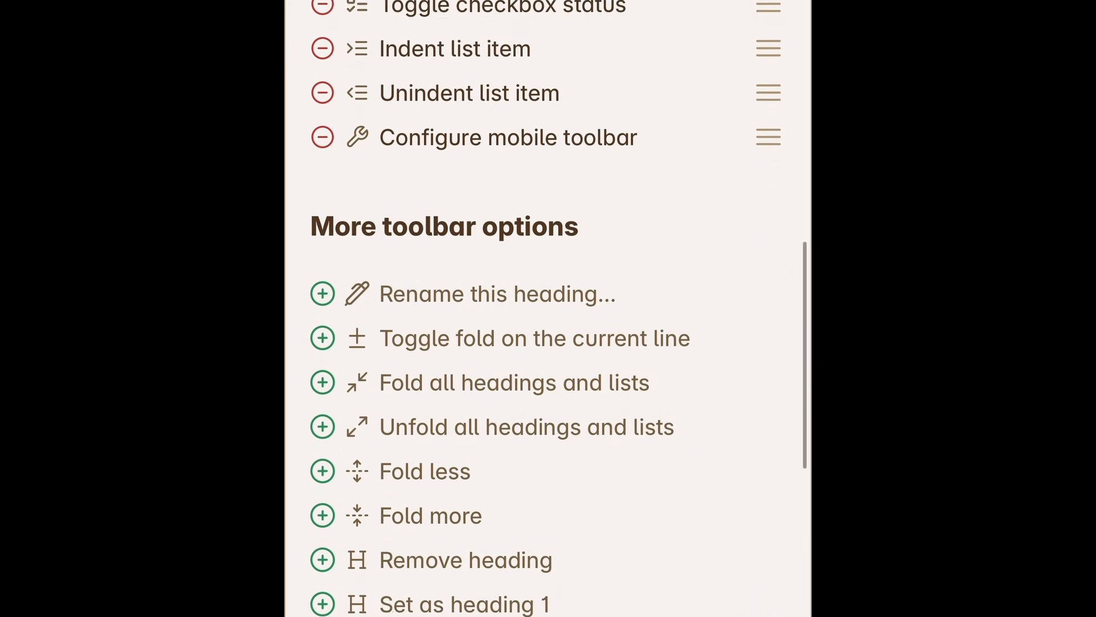
scroll(down, 3)
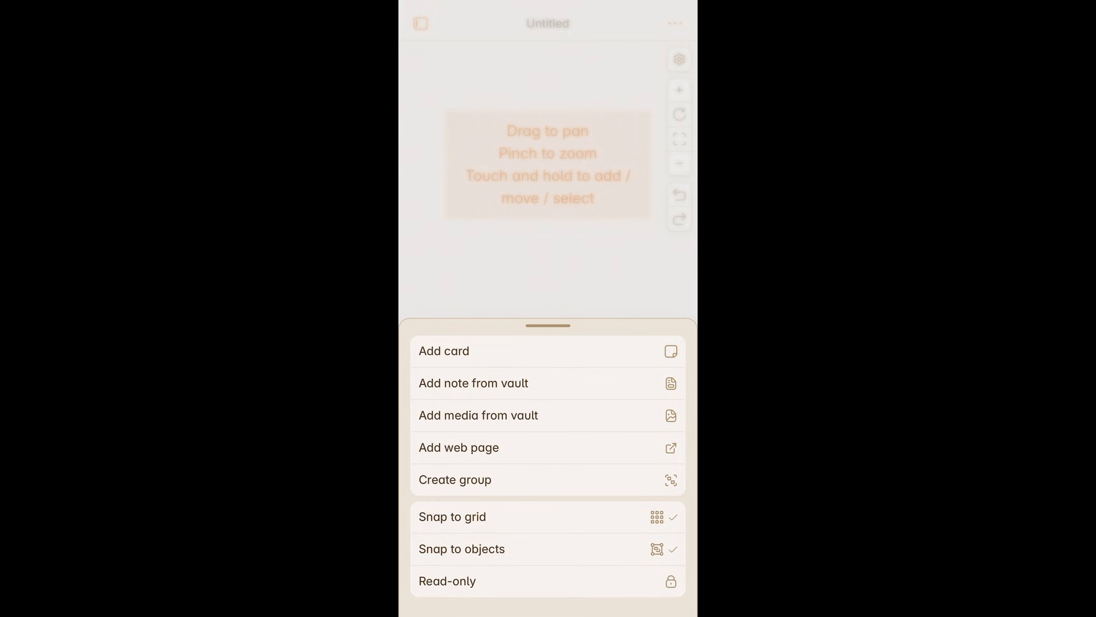
Step: Add a canvas card reading My New Card and finish editing it
click(444, 351)
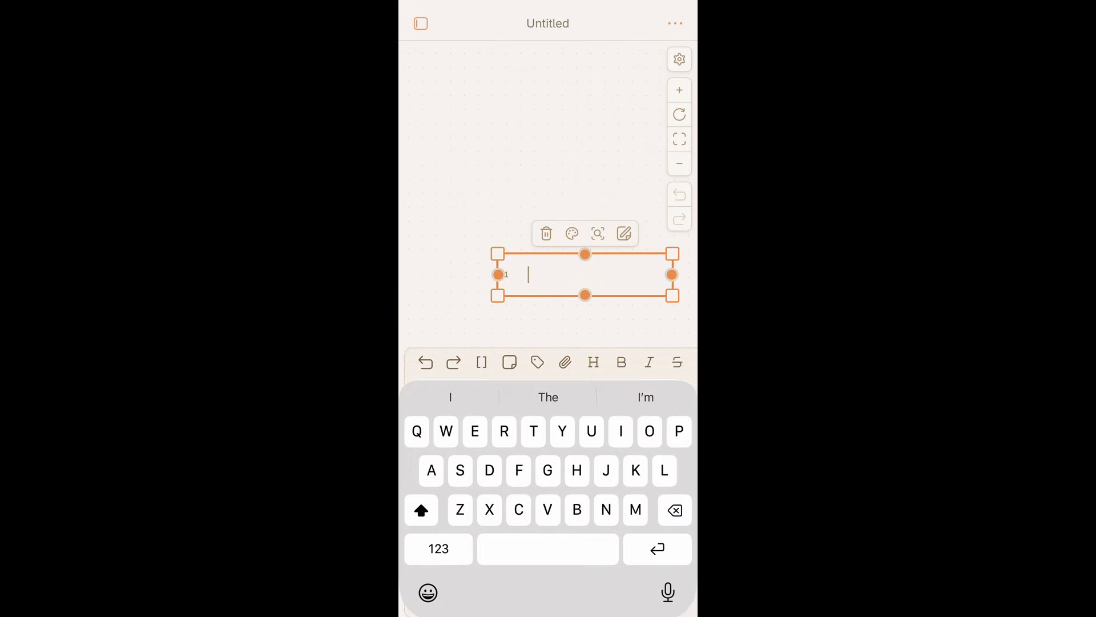
text(My New Card)
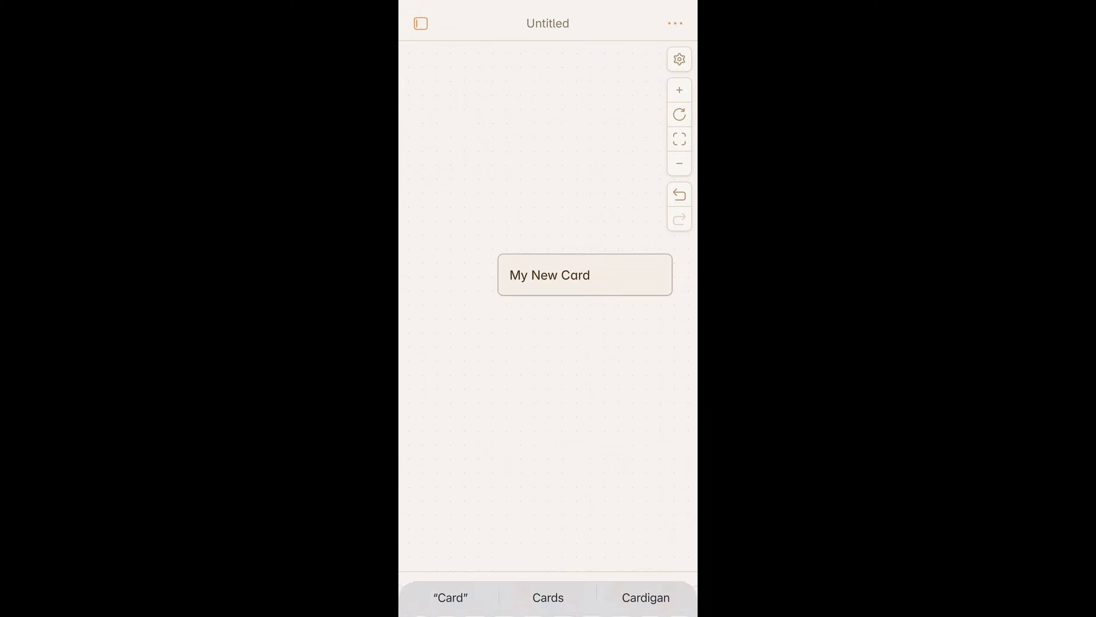
click(585, 274)
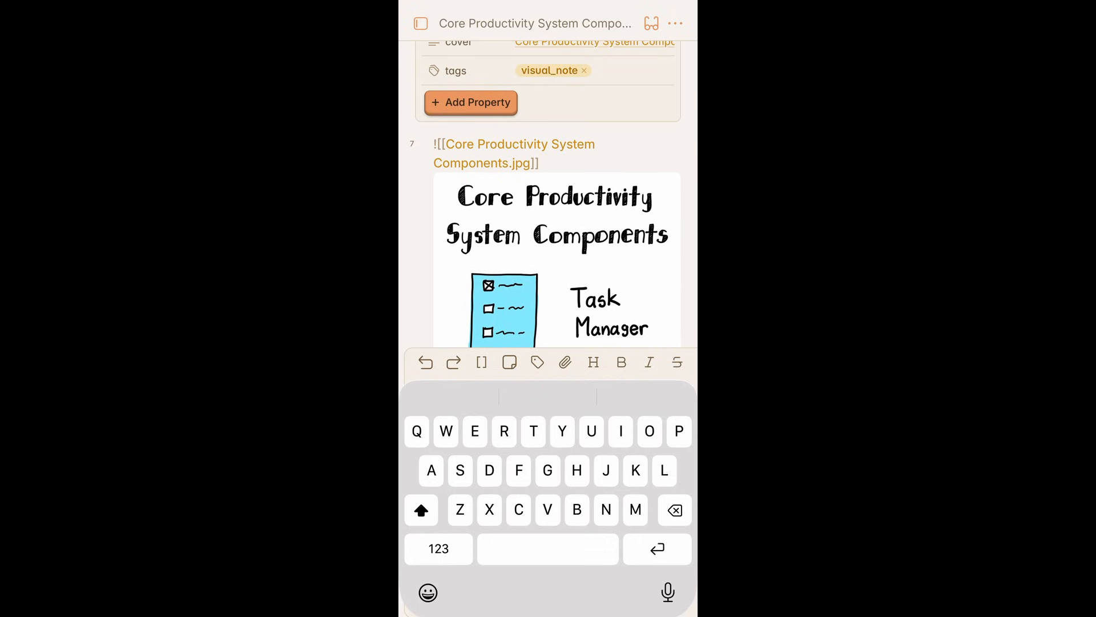
Step: Complete the word Store in the sync bullet's inline code of Using Obsidian on a Phone
click(475, 144)
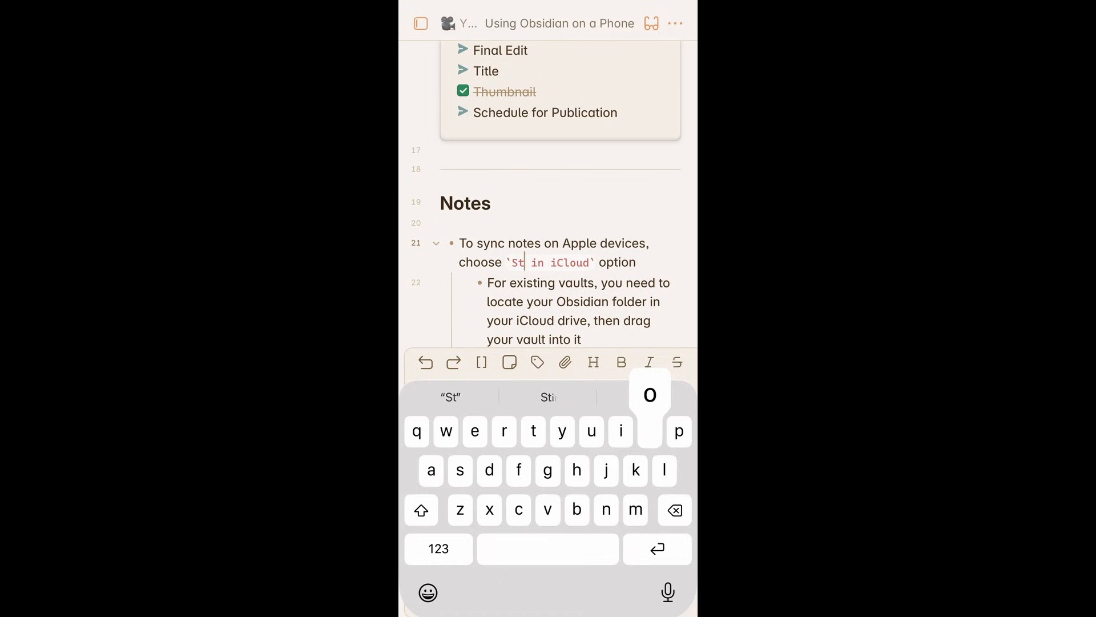
text(ore)
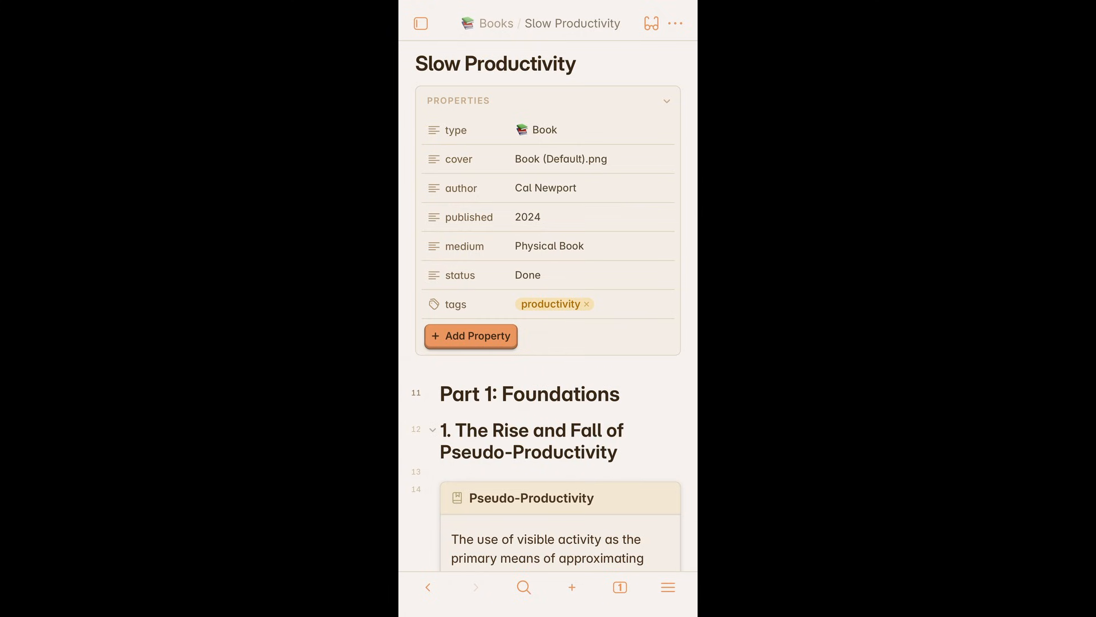
Step: Read down through the Slow Productivity and visual note pages, then go to Settings via the gear
scroll(down, 3)
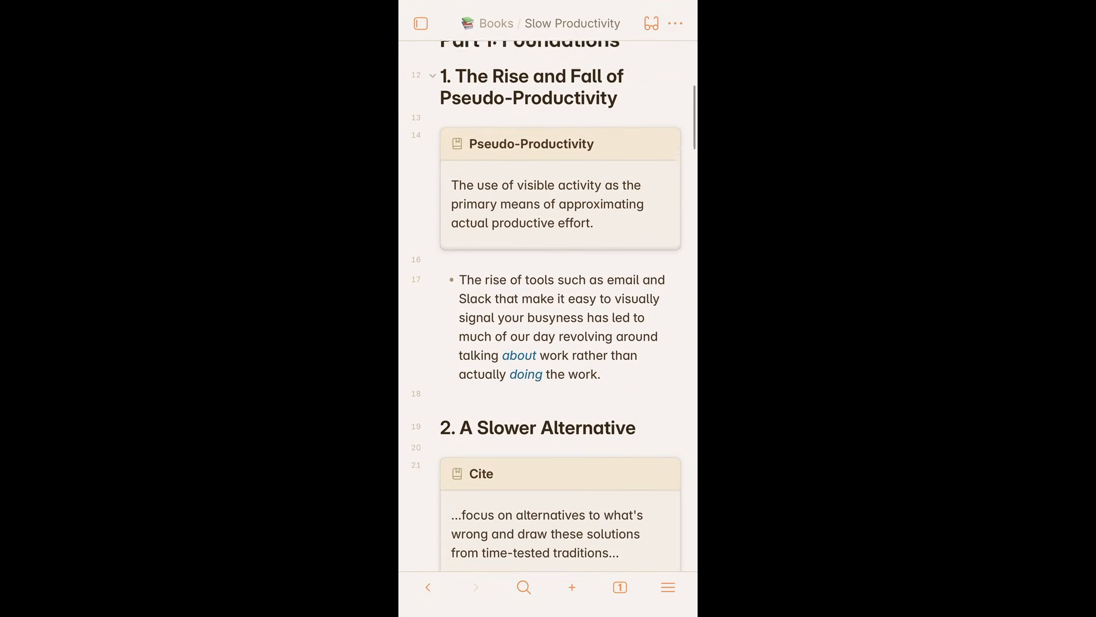
scroll(down, 3)
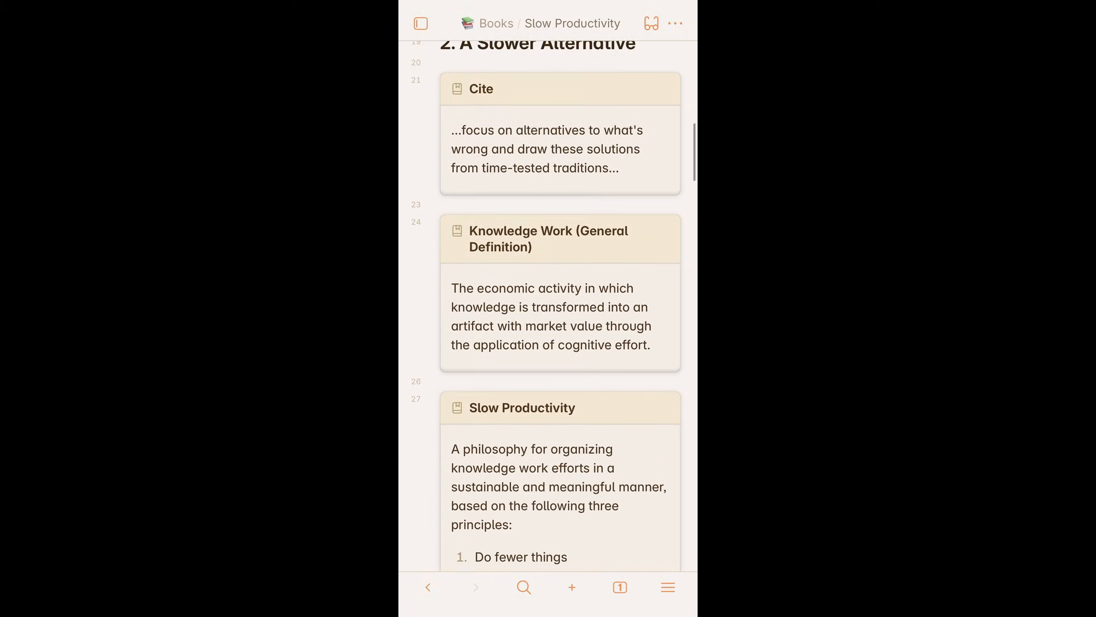
scroll(down, 3)
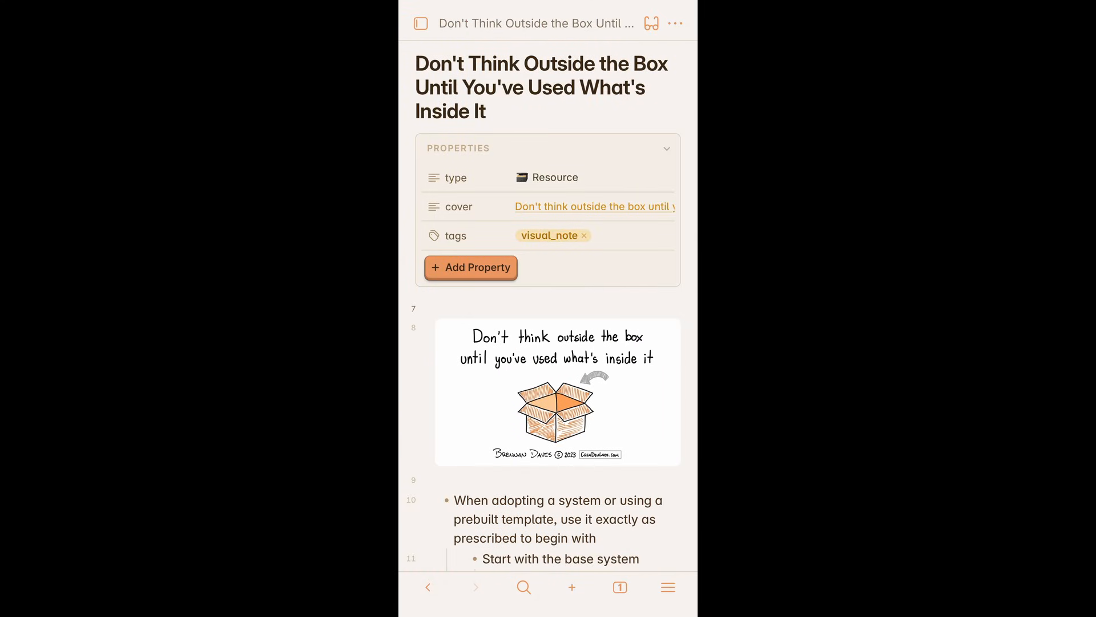
scroll(down, 3)
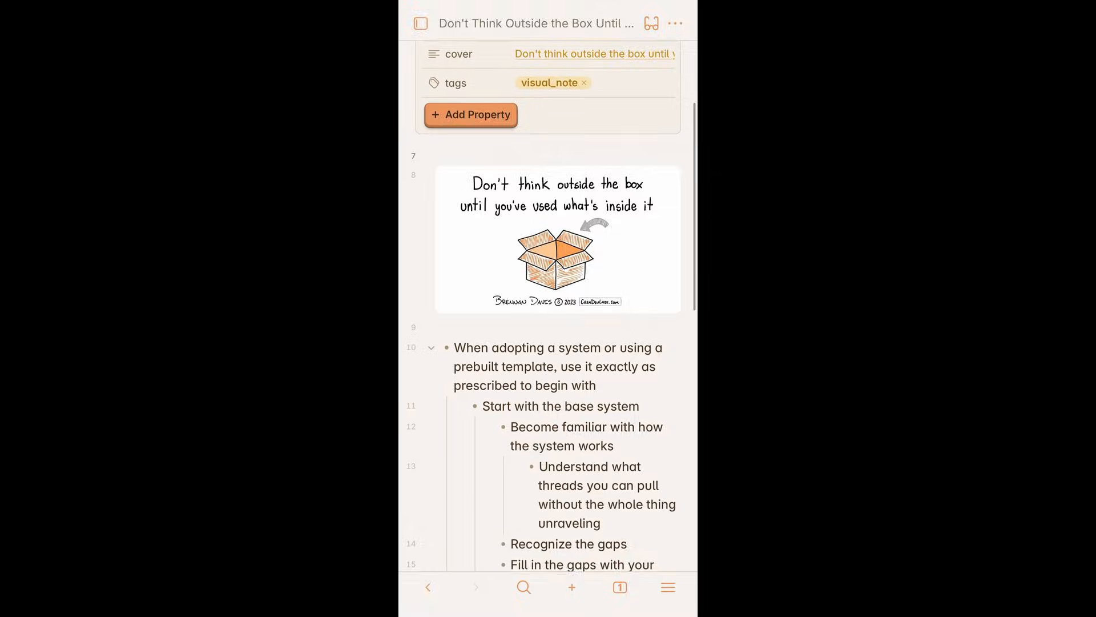
click(675, 23)
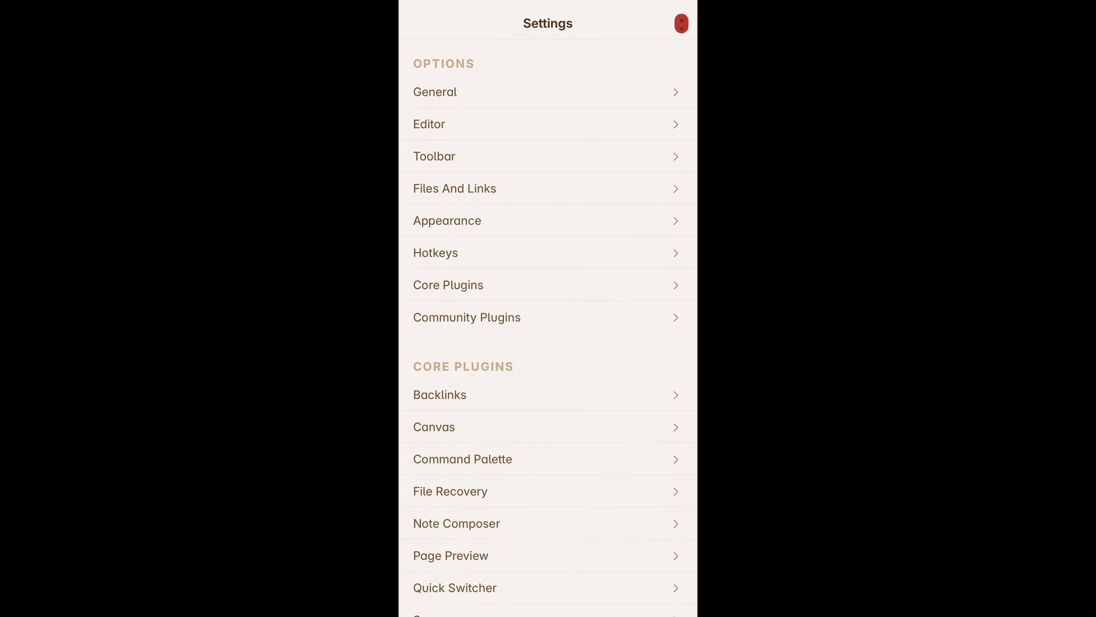
Step: Enable Daily notes under Core Plugins and begin the 2025-12-09 Tue note with 'Start writi'
click(447, 284)
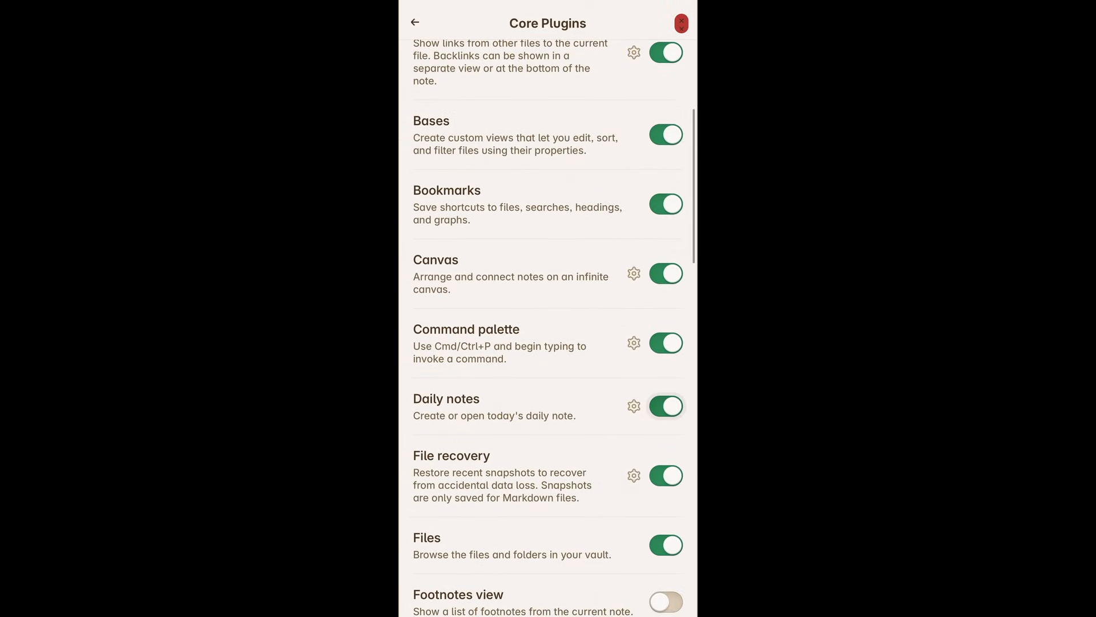
click(634, 405)
text(St)
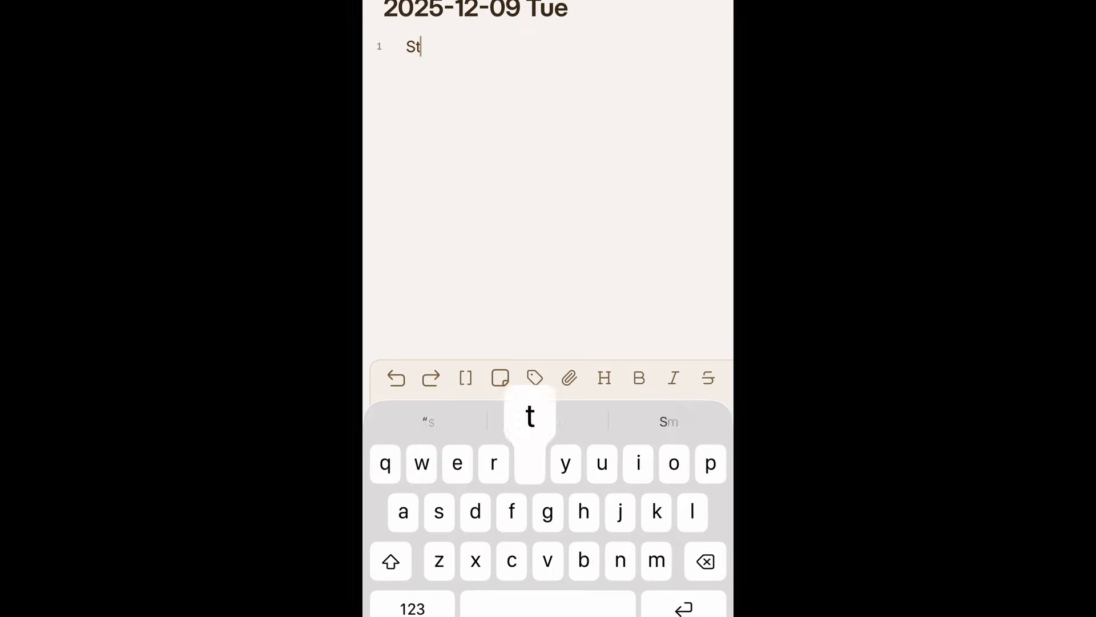
text(art writi)
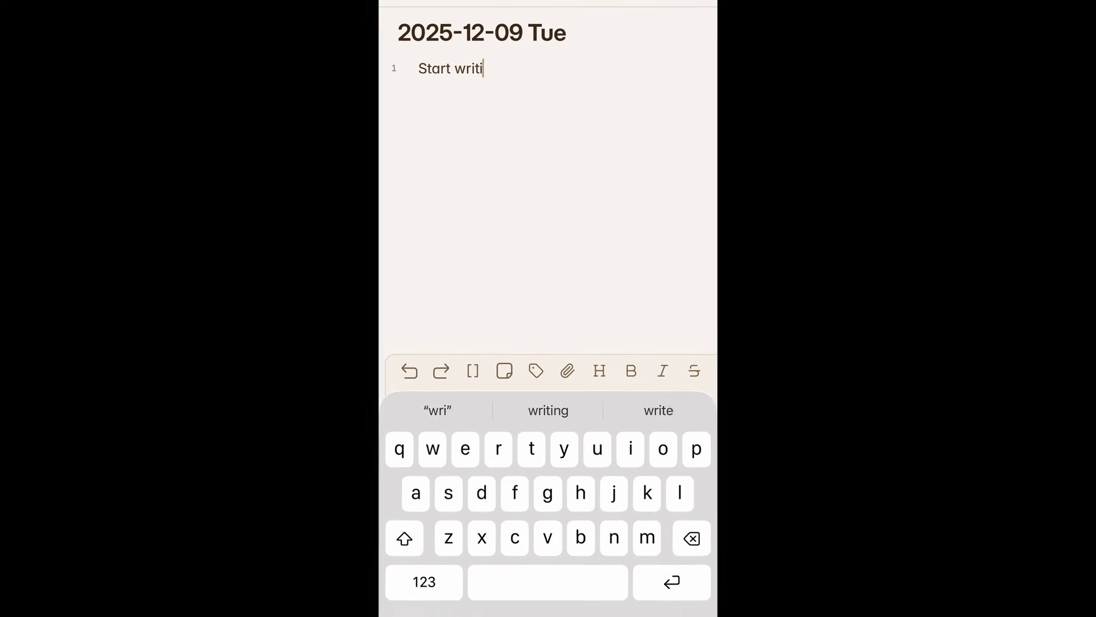